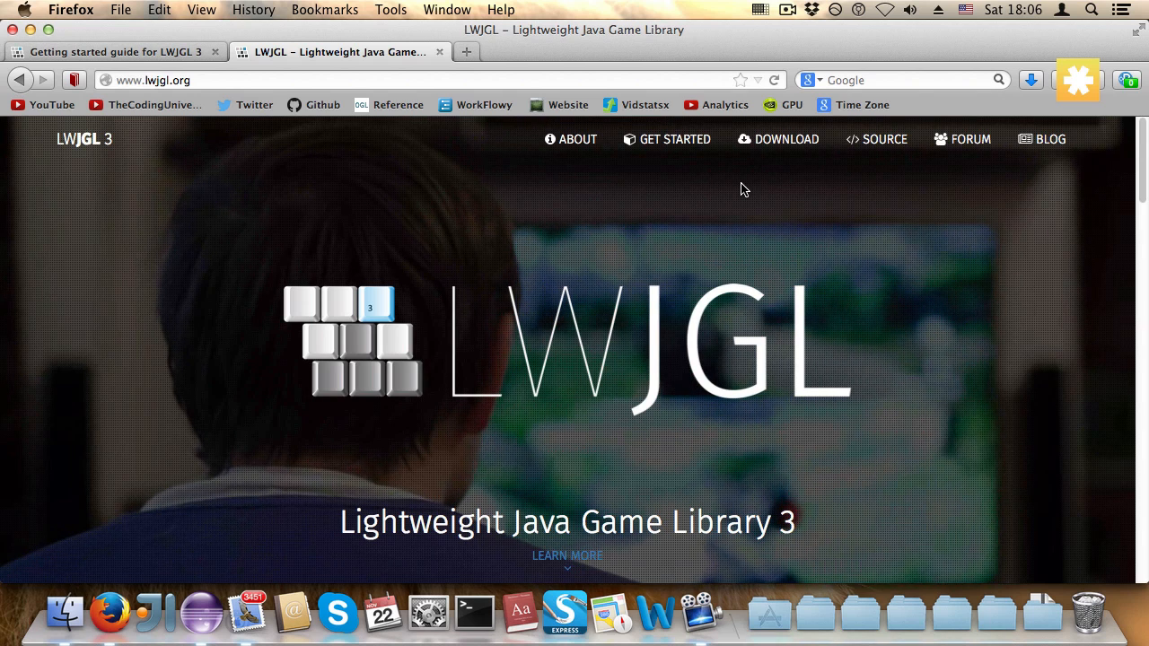
# Go to lwjgl.org's Download LWJGL page with the release, stable and nightly builds.
pyautogui.click(777, 139)
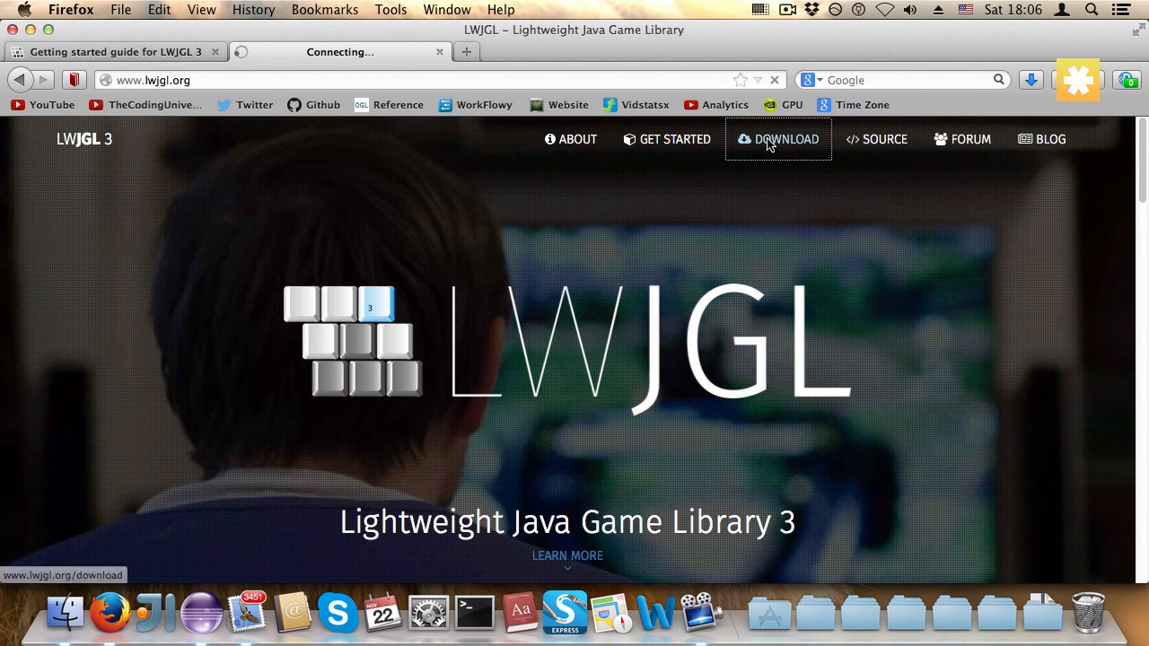
pyautogui.click(778, 139)
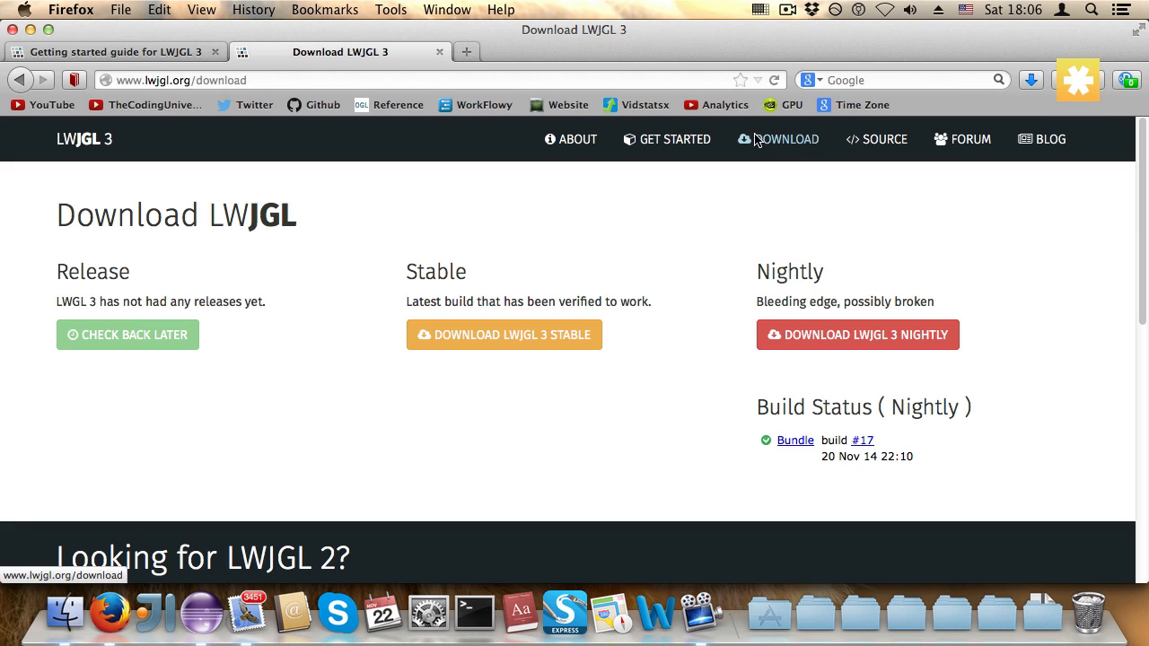
pyautogui.moveTo(780, 285)
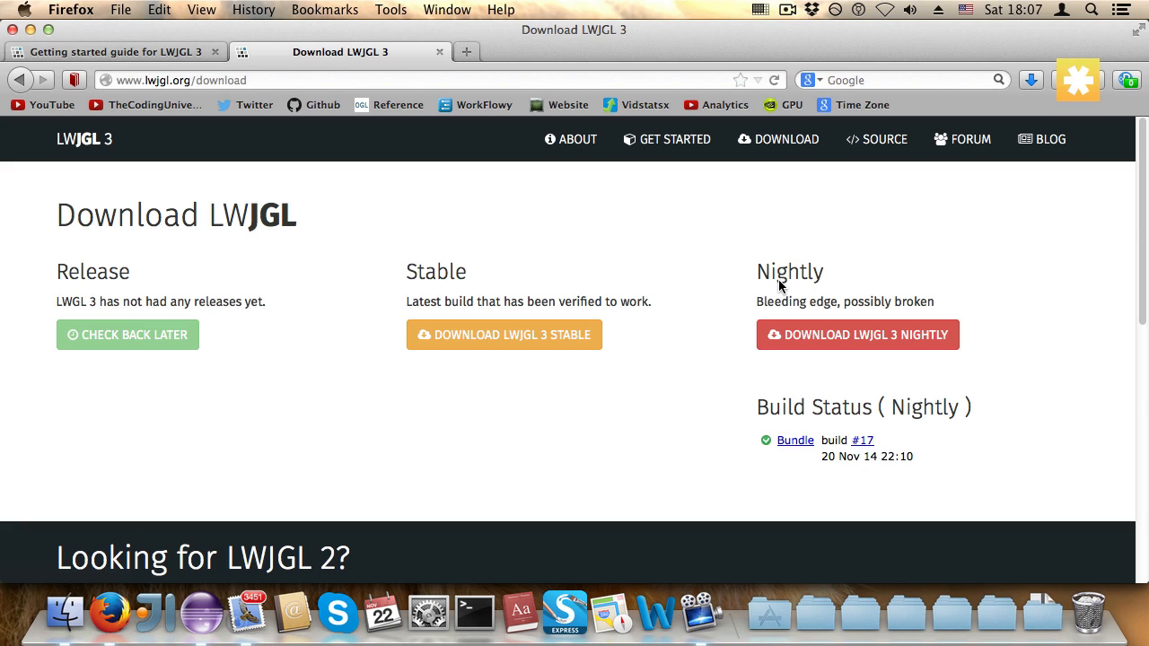
pyautogui.moveTo(406, 273)
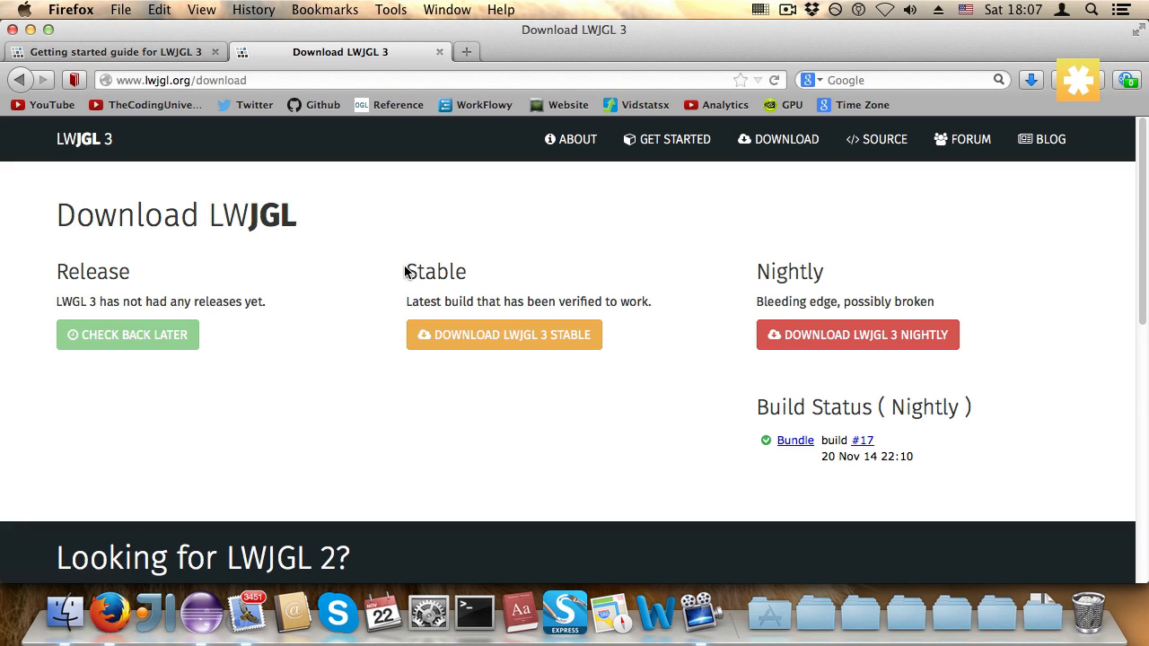
pyautogui.moveTo(480, 276)
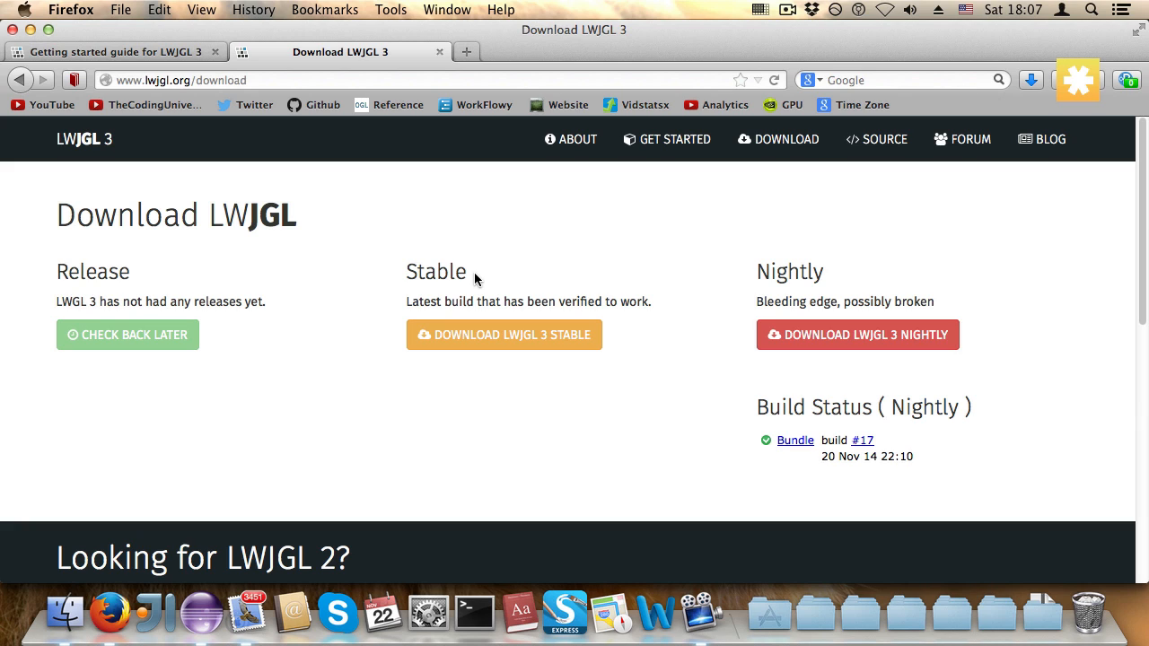
pyautogui.moveTo(505, 333)
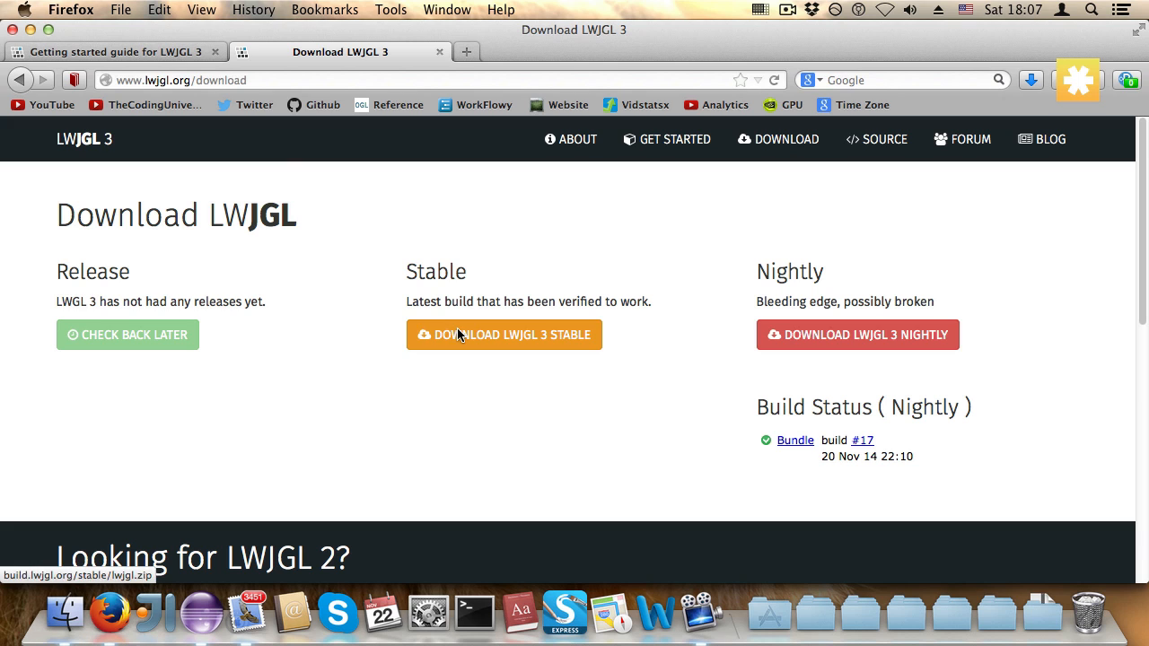
# Download the stable LWJGL 3 build, unpack it with Archive Utility, and open lwjgl-1.
pyautogui.click(503, 334)
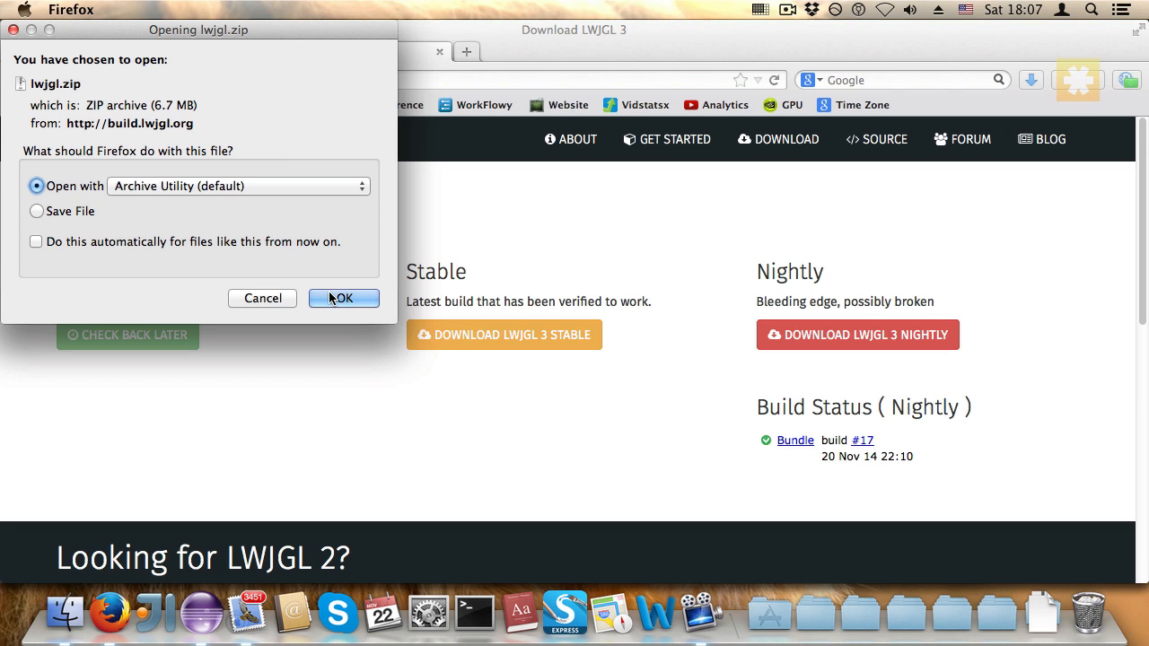
pyautogui.click(343, 298)
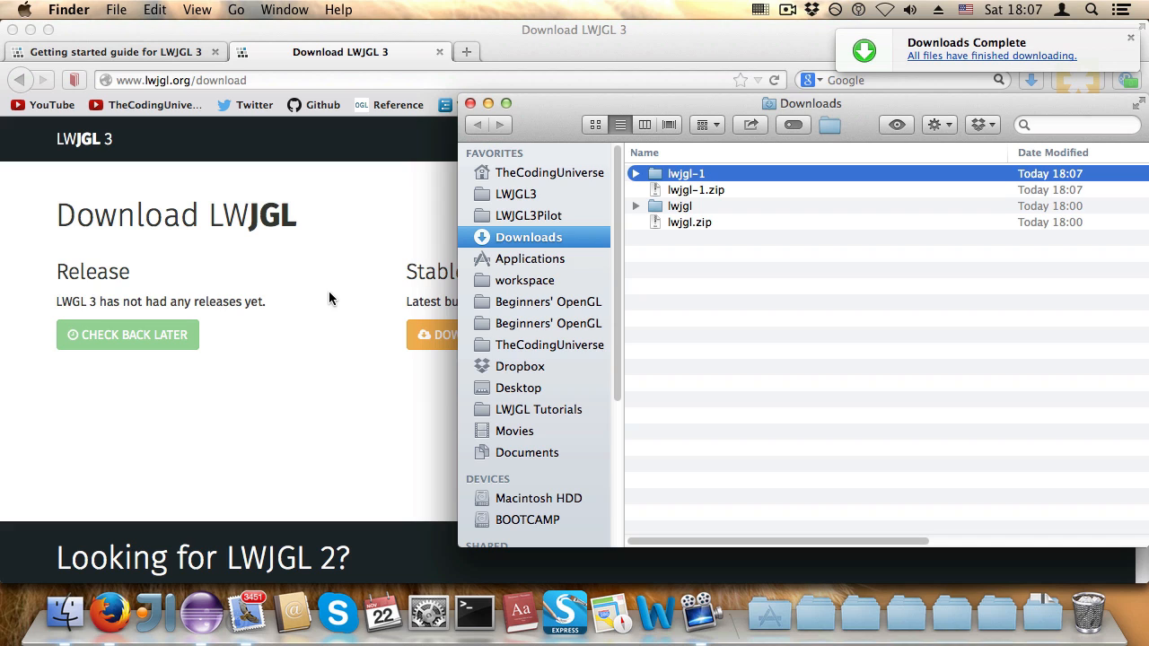
pyautogui.doubleClick(685, 173)
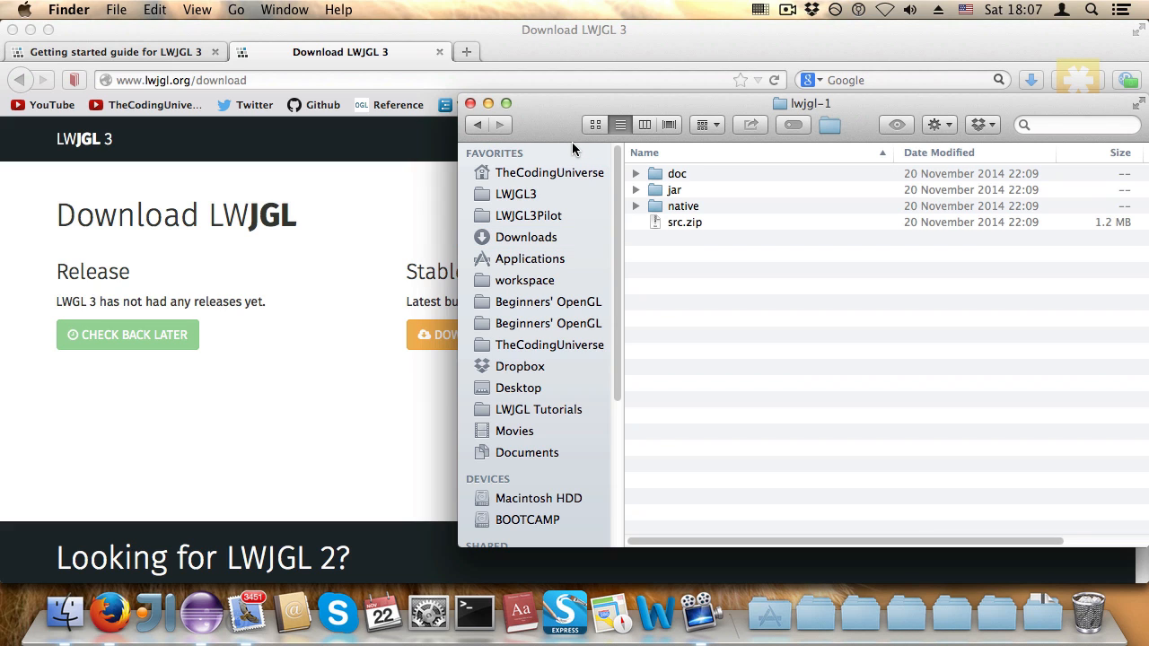
# Expand lwjgl-1's native folder down to the linux/x64 libraries.
pyautogui.click(700, 173)
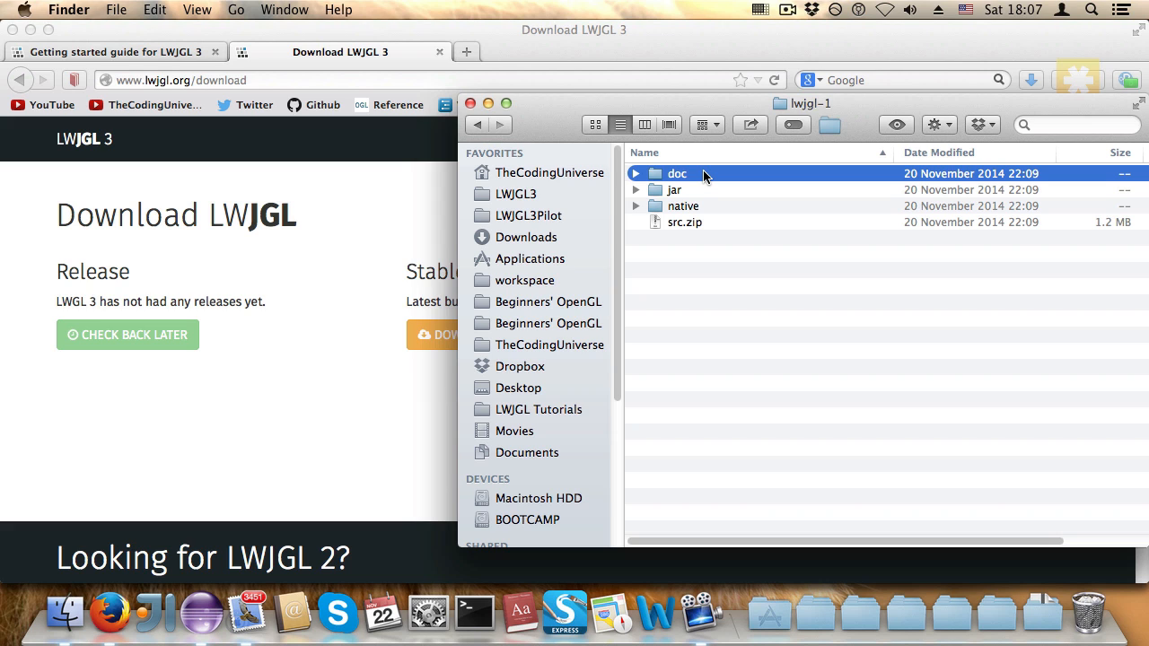
pyautogui.click(635, 190)
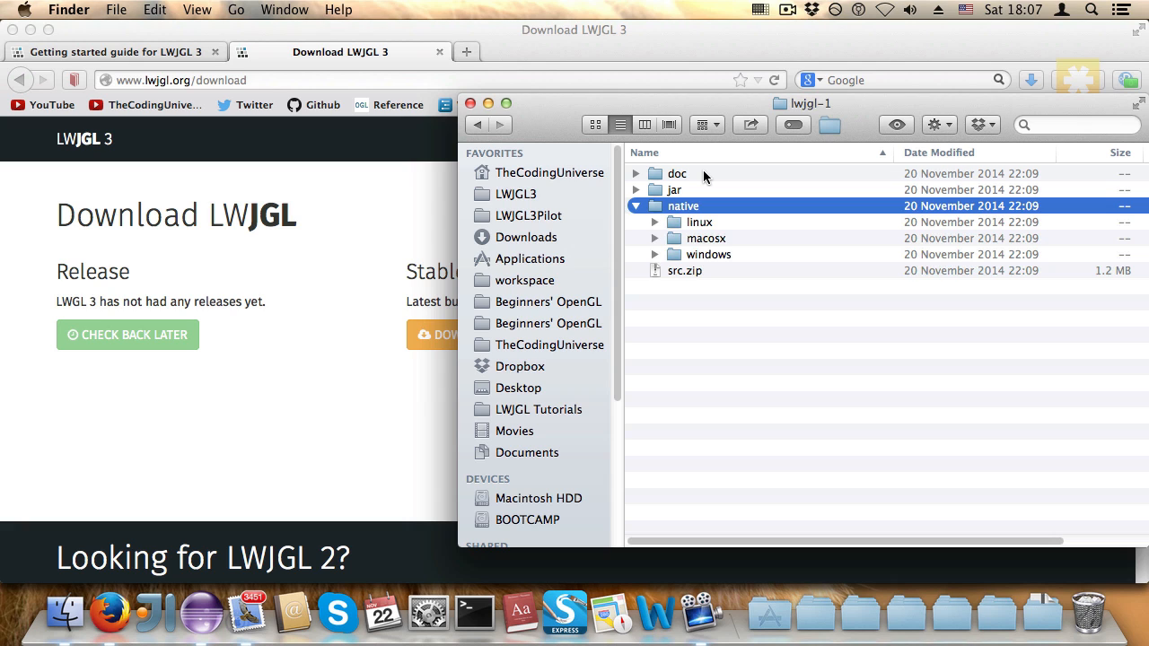
pyautogui.click(655, 222)
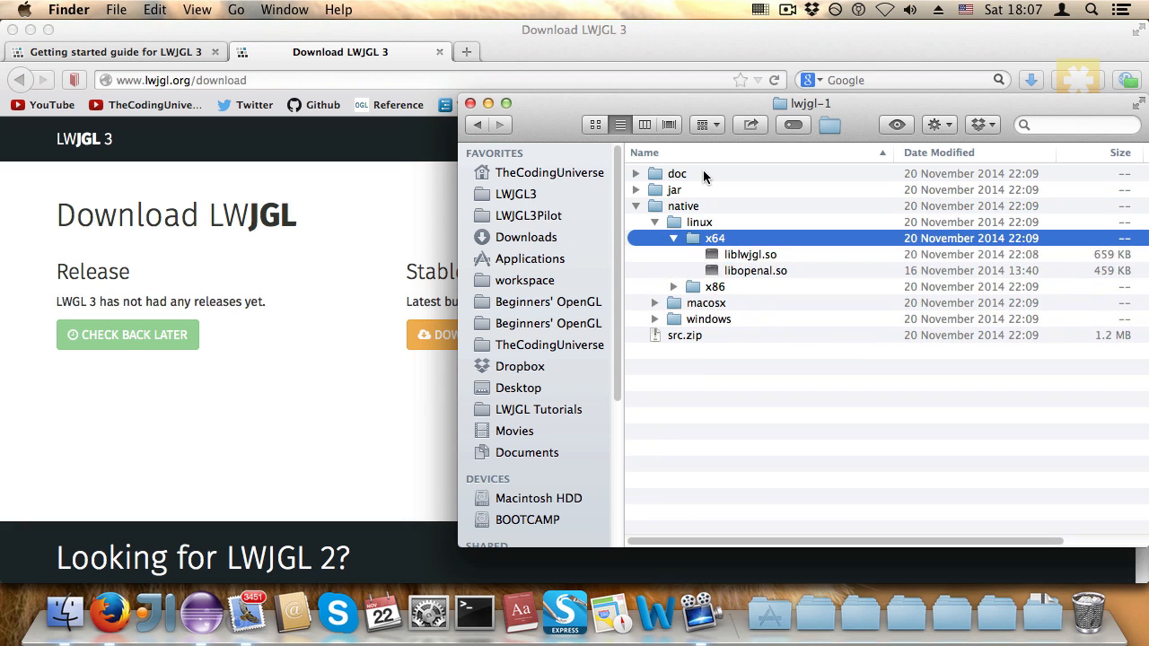
pyautogui.click(706, 303)
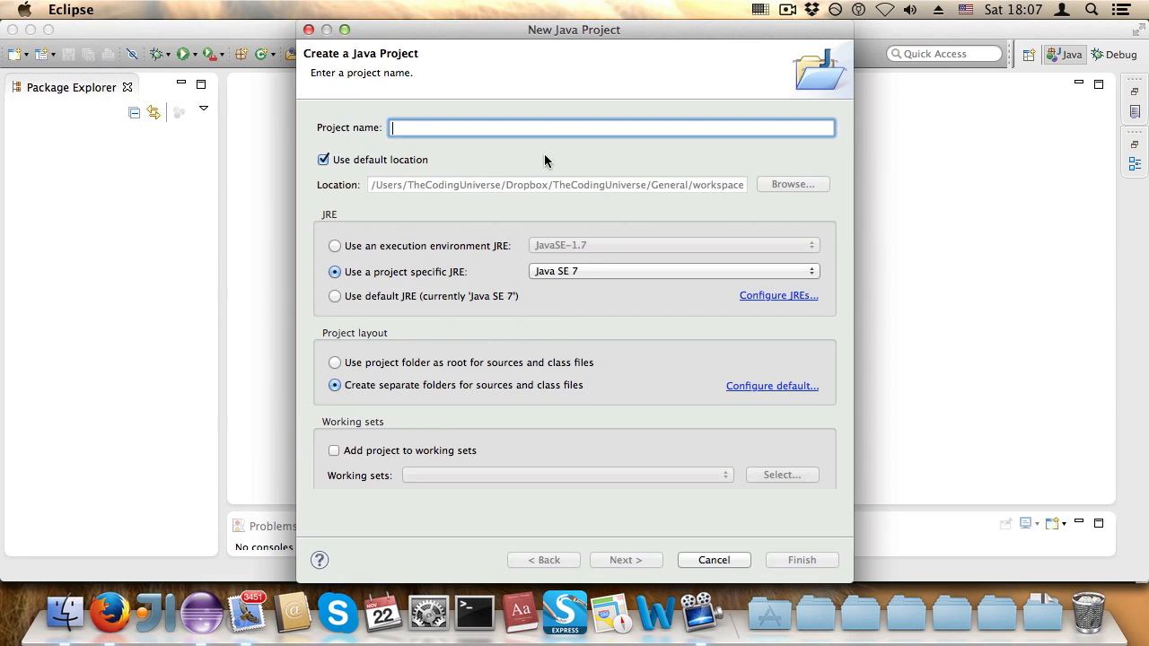
# Create the Java project named LWJGL3 with default settings.
pyautogui.write('LWJGL3')
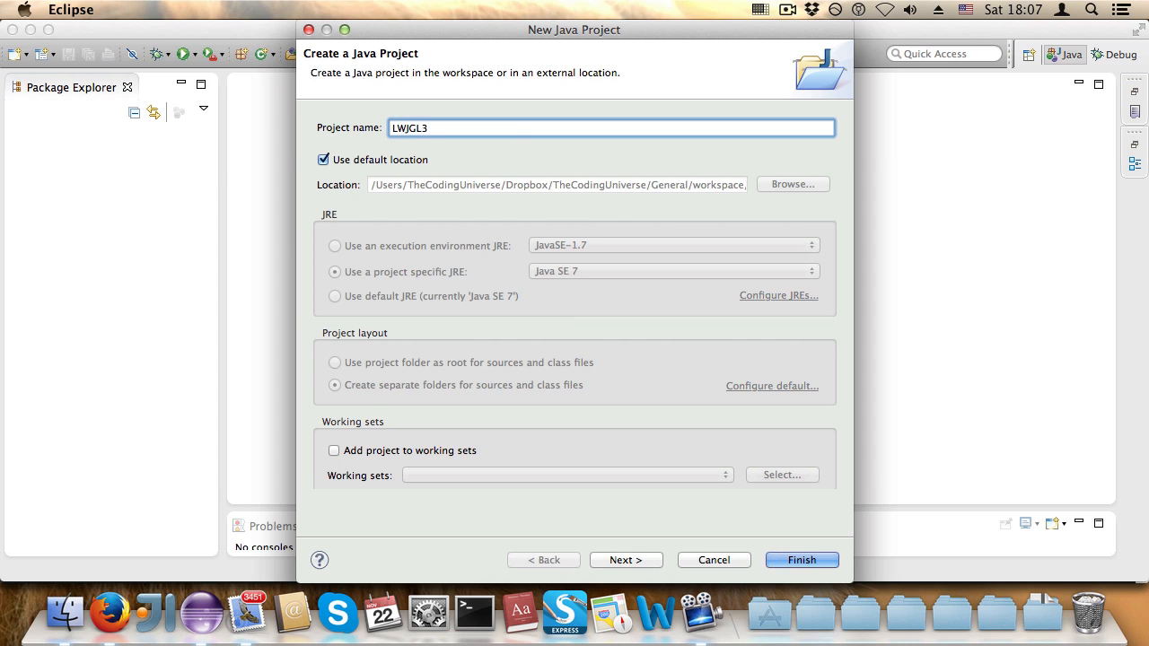
pyautogui.click(800, 559)
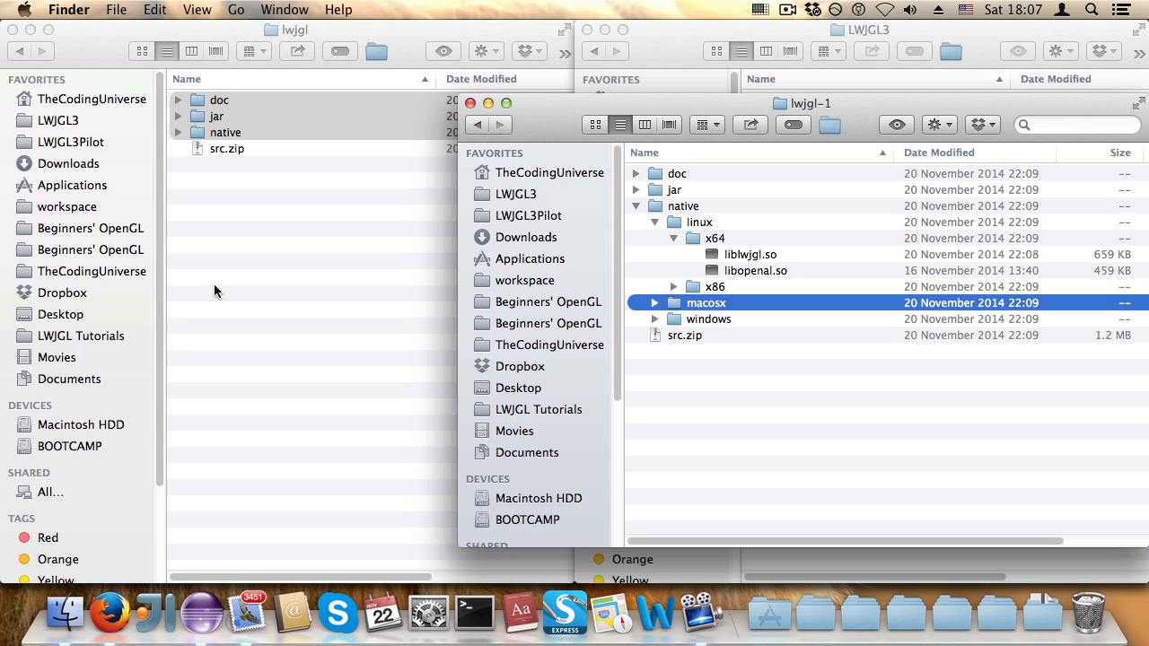
# Paste the doc, jar and native folders into the LWJGL3 project folder.
pyautogui.click(516, 194)
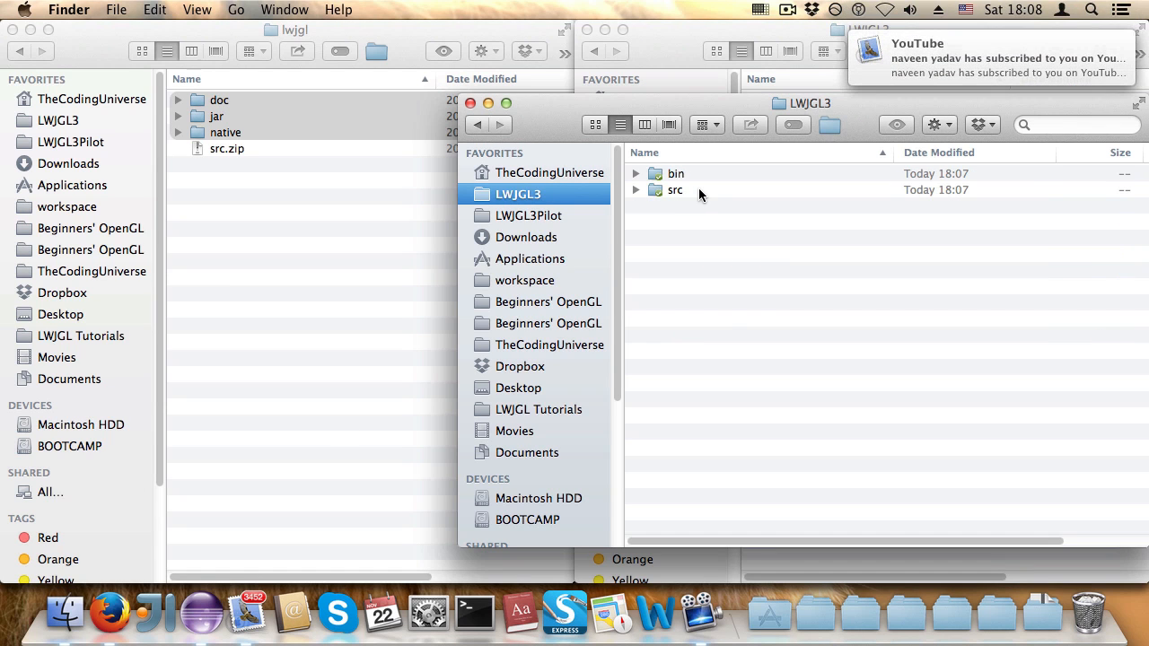
pyautogui.moveTo(558, 184)
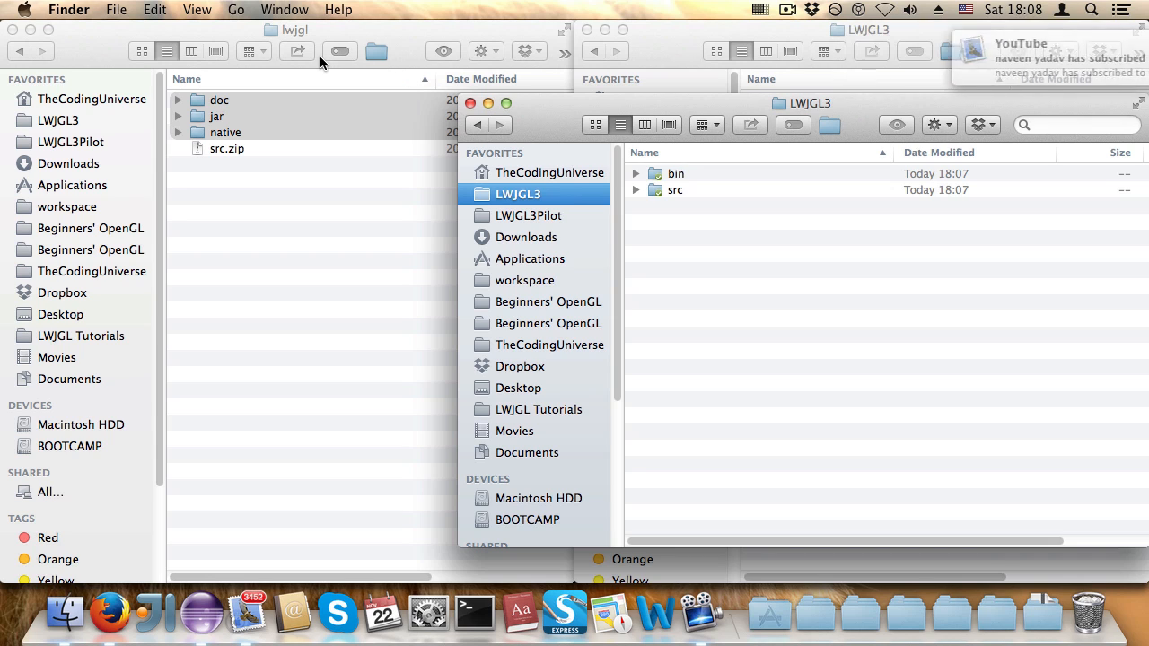
pyautogui.moveTo(700, 209)
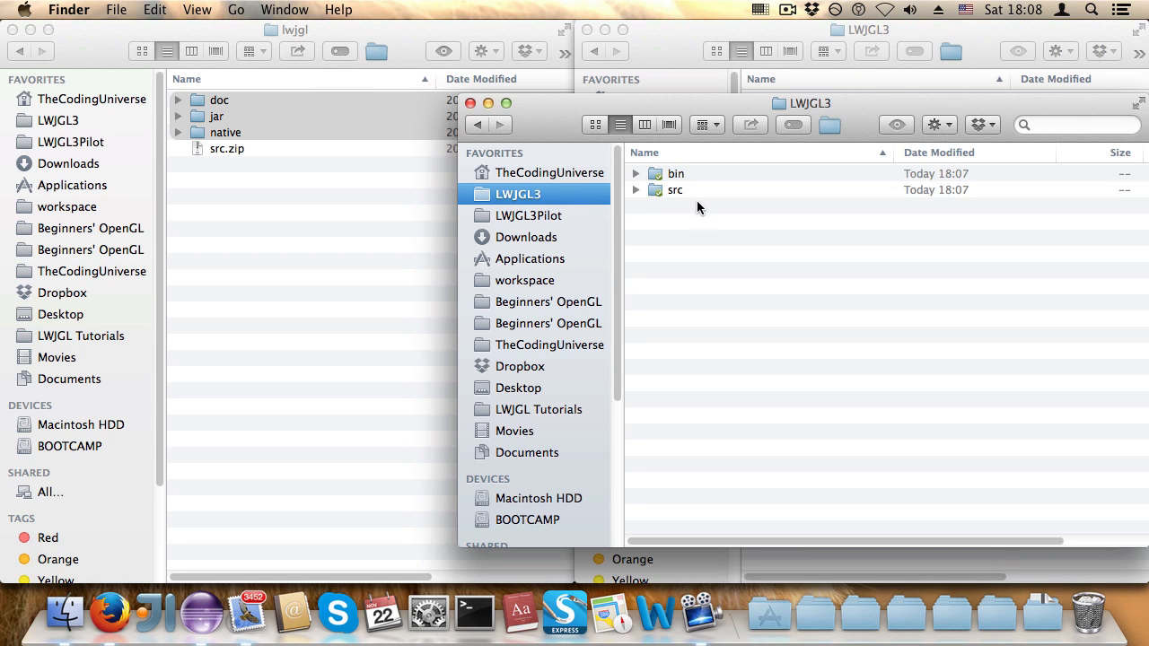
pyautogui.moveTo(619, 175)
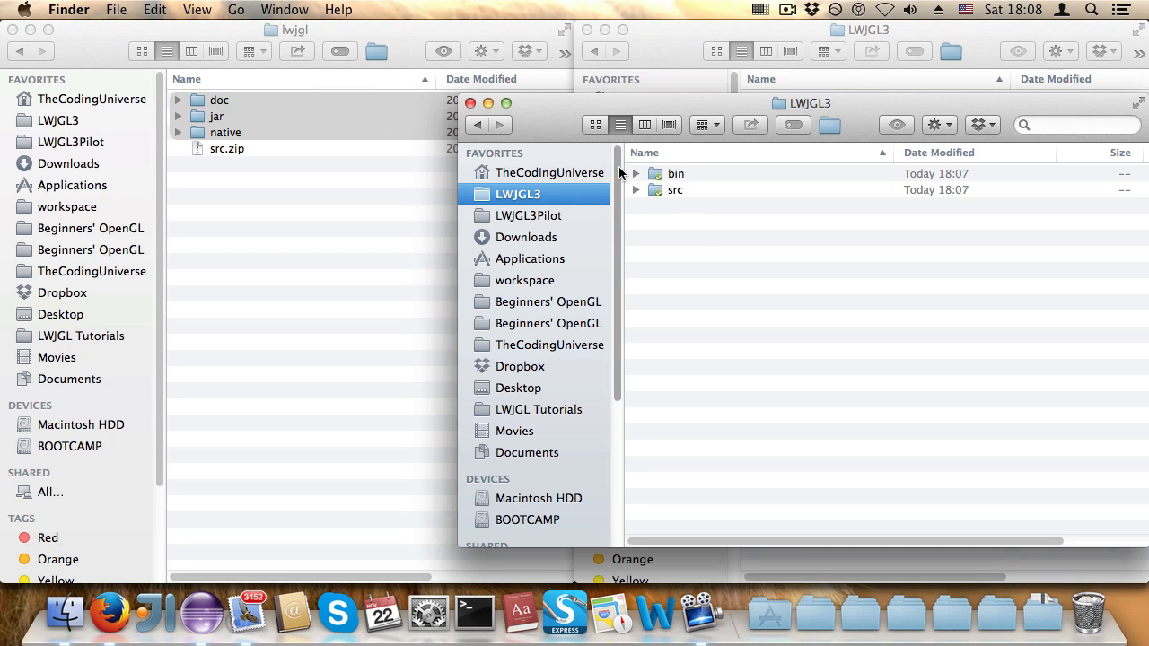
pyautogui.rightClick(224, 126)
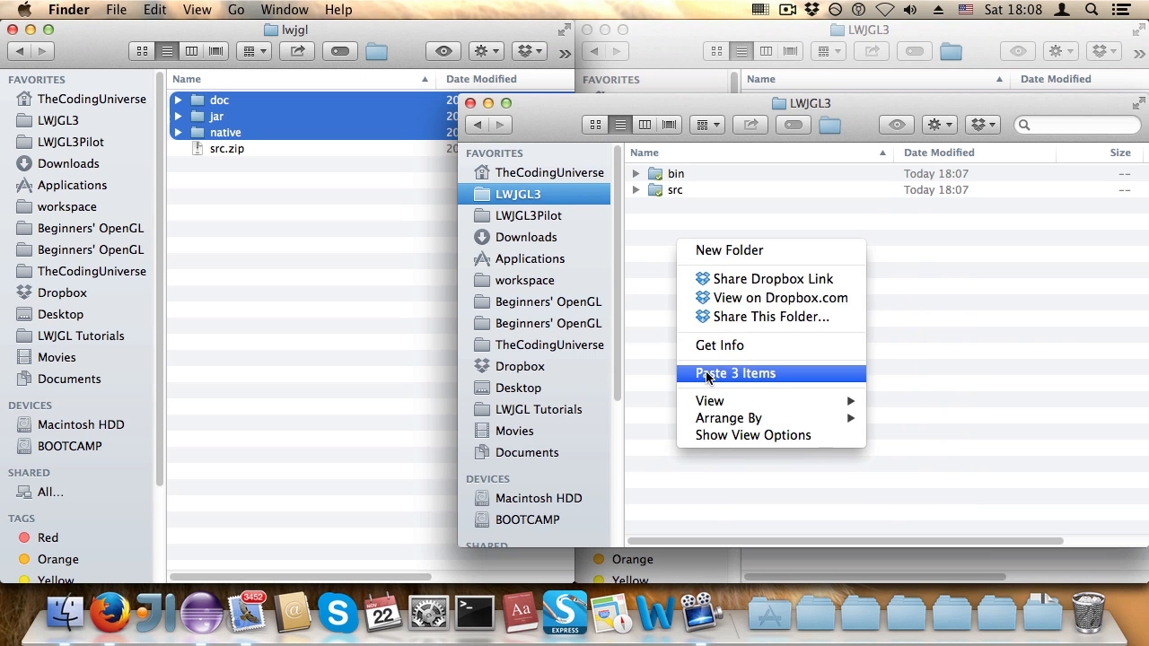
pyautogui.click(735, 372)
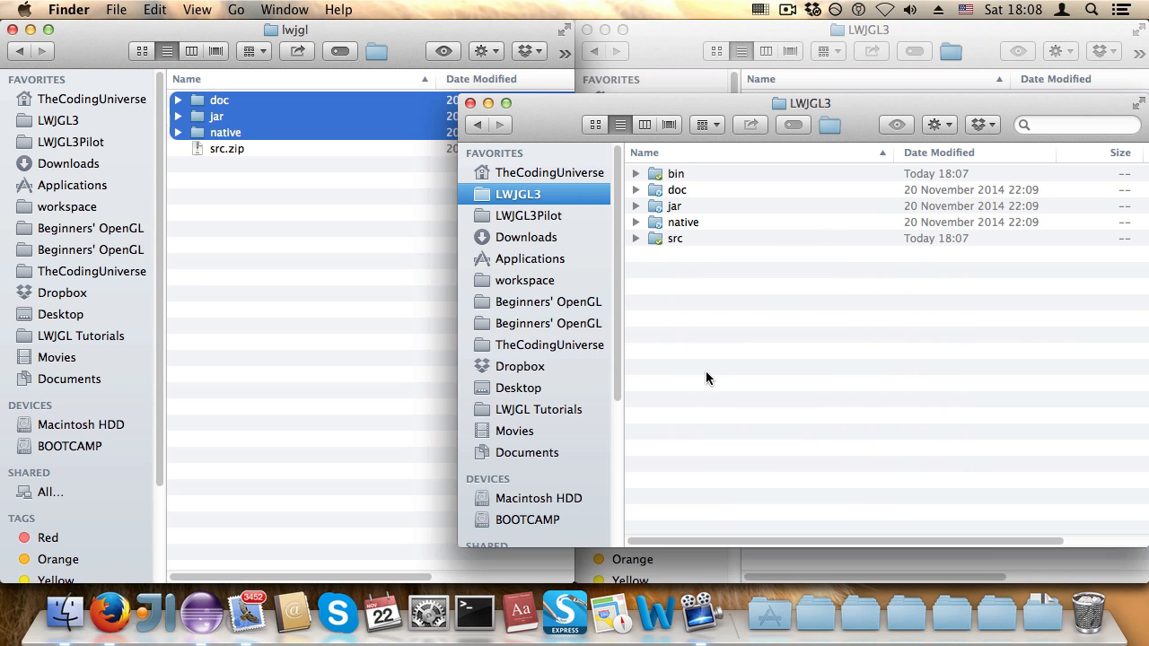
pyautogui.moveTo(656, 206)
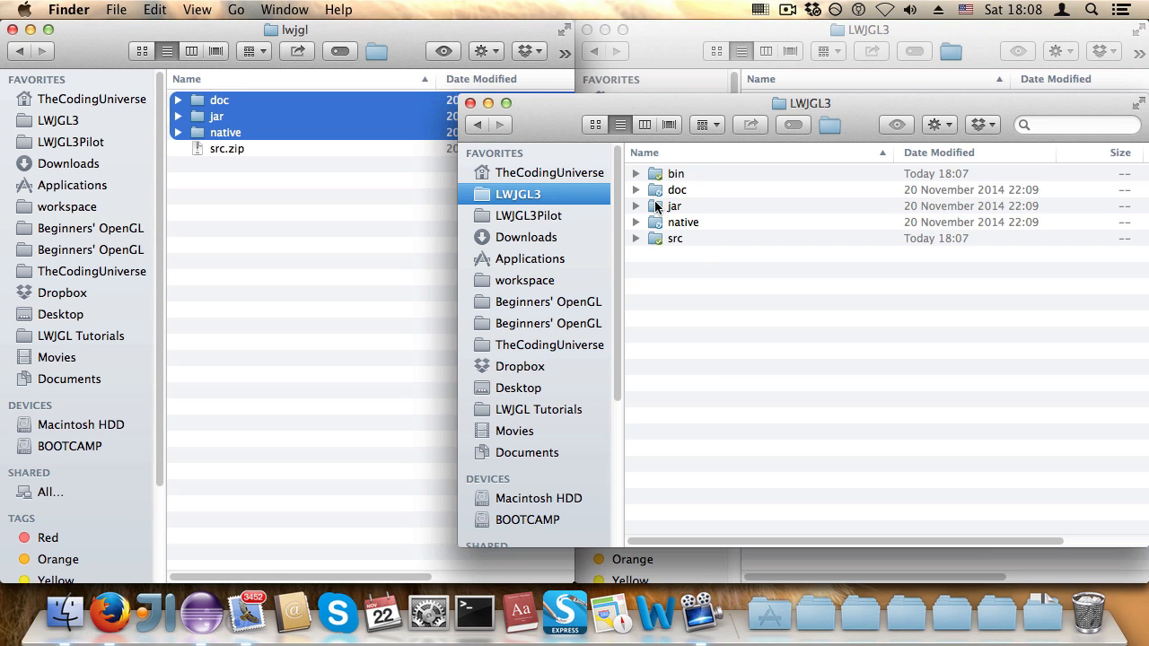
pyautogui.moveTo(185, 615)
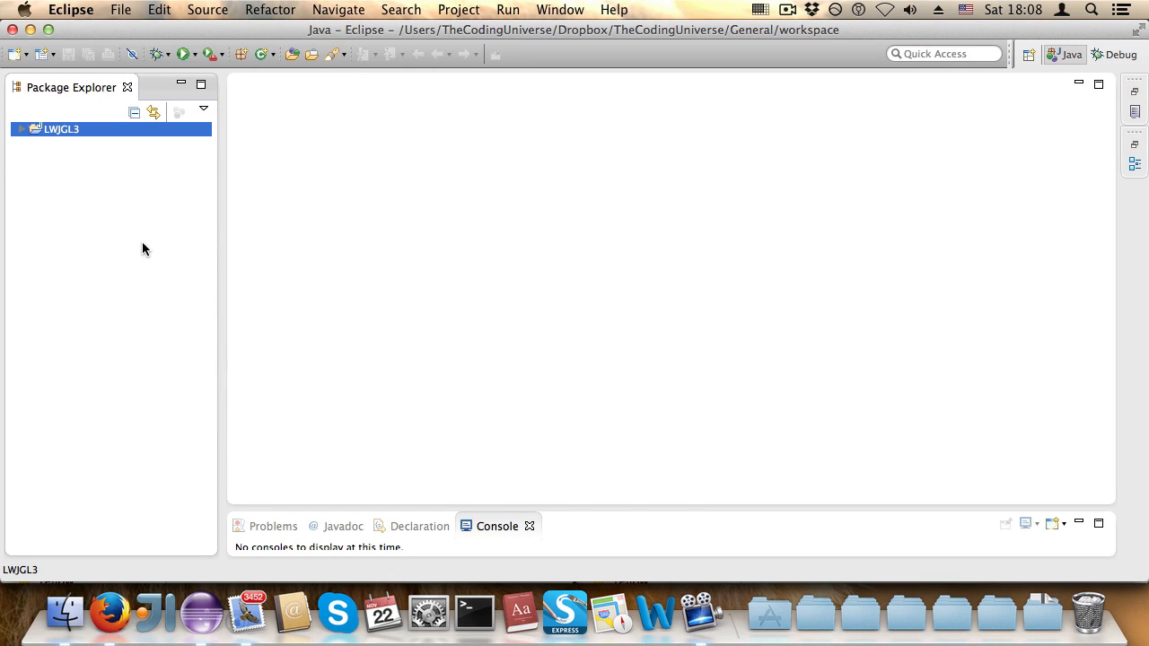
pyautogui.moveTo(132, 207)
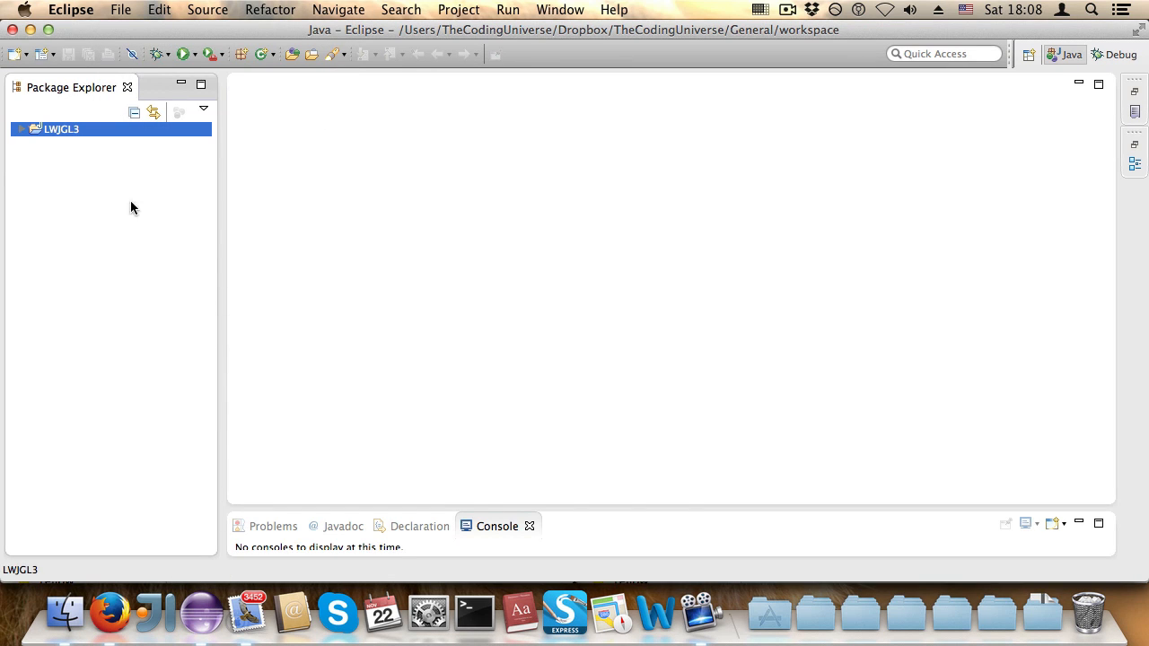
# Add LWJGL3/jar/disruptor.jar and lwjgl.jar to the project's Java Build Path libraries.
pyautogui.rightClick(60, 129)
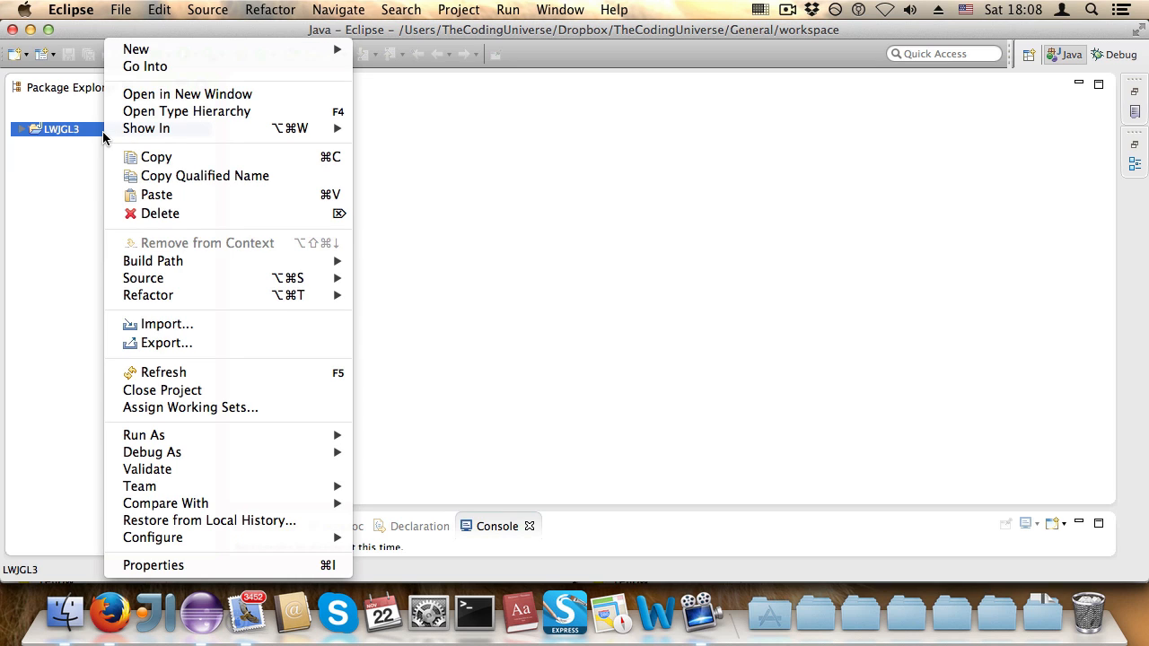
pyautogui.moveTo(208, 521)
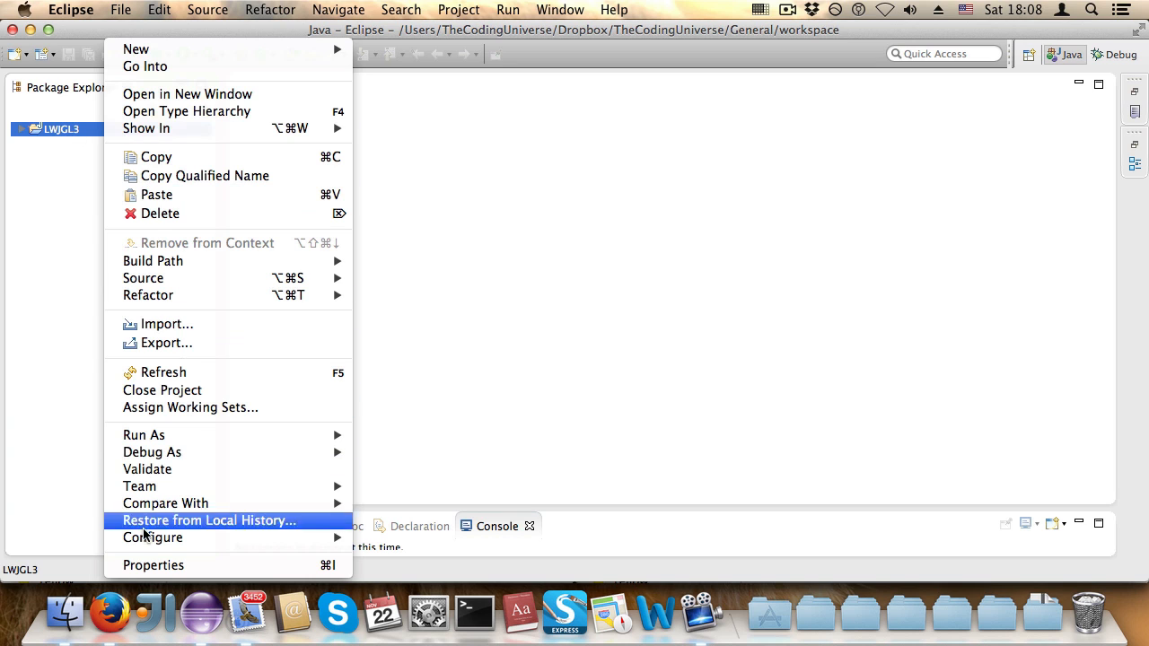
pyautogui.click(153, 565)
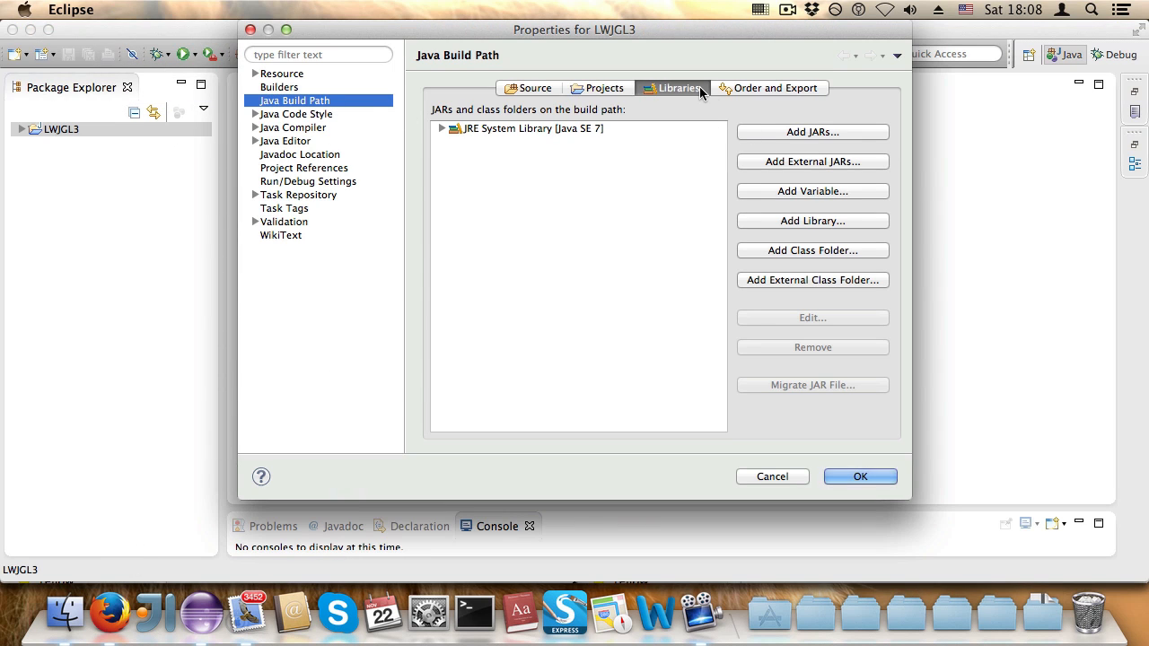
pyautogui.click(812, 132)
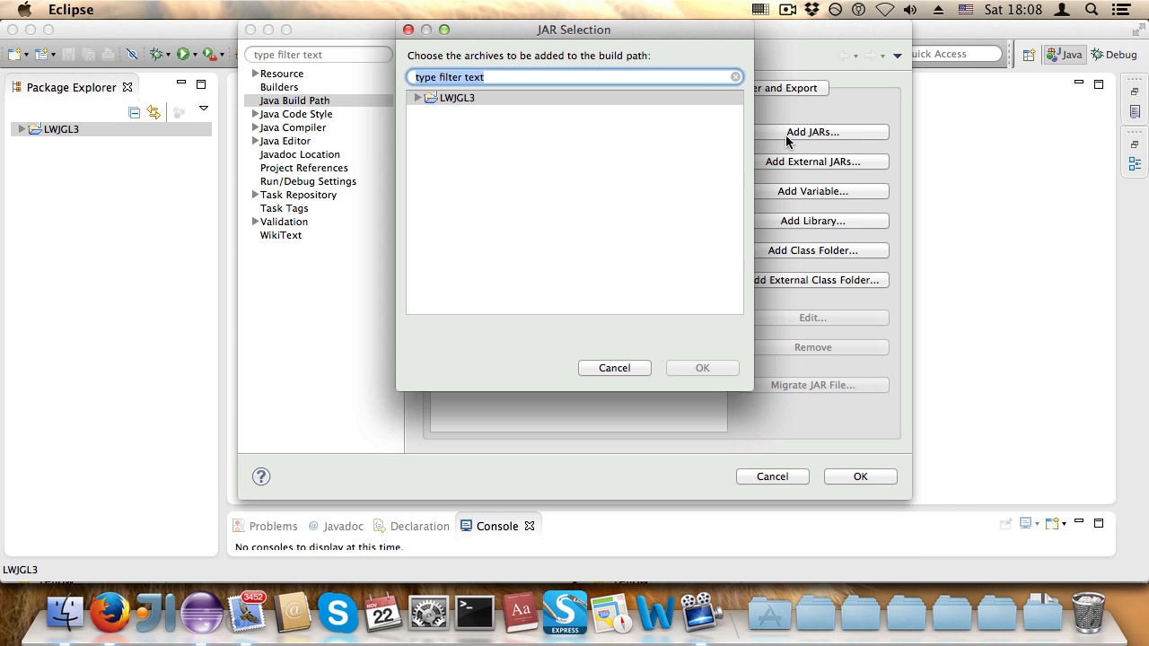
pyautogui.click(417, 96)
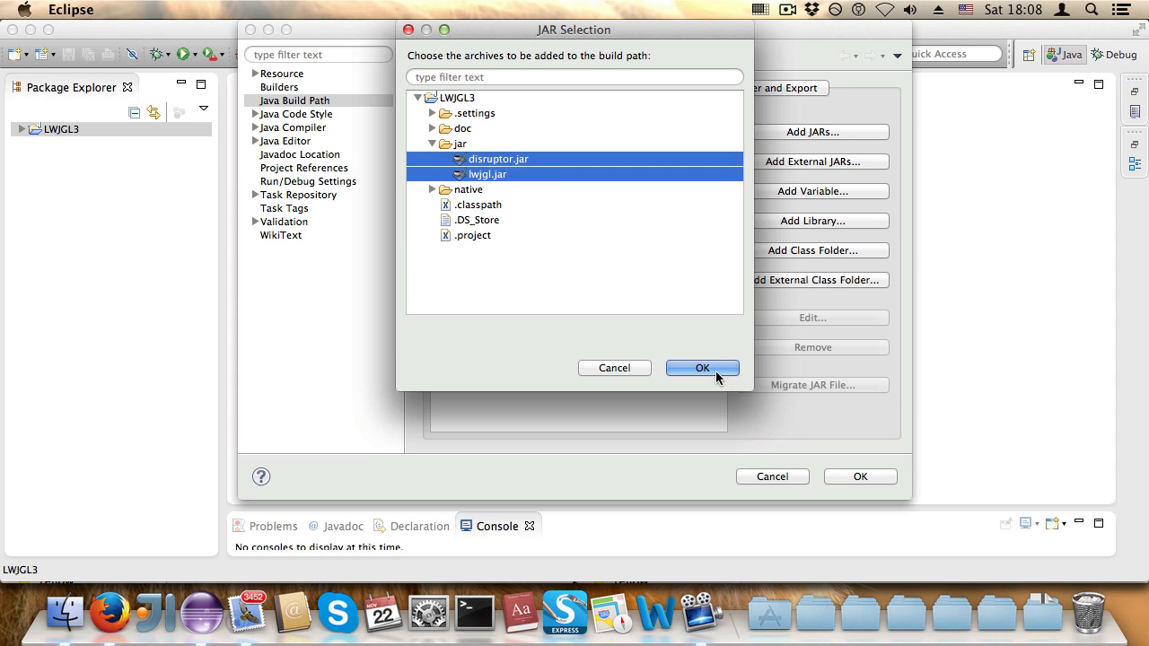
pyautogui.click(702, 368)
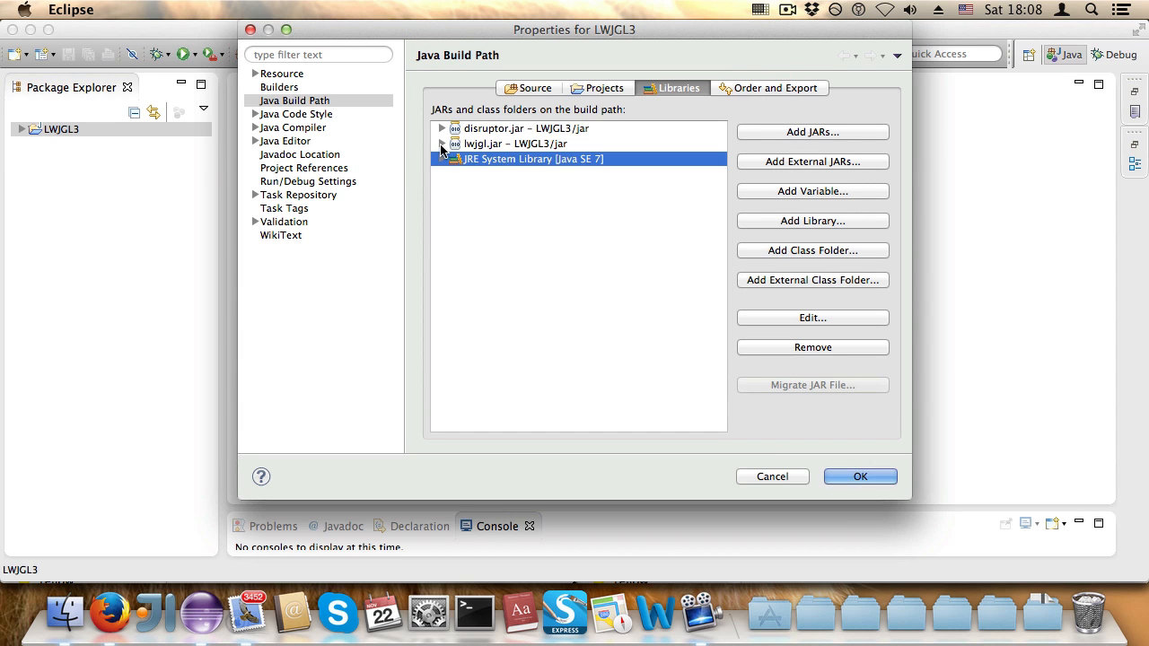
# Point lwjgl.jar's native library location at workspace folder LWJGL3/native/macosx/x64.
pyautogui.click(443, 144)
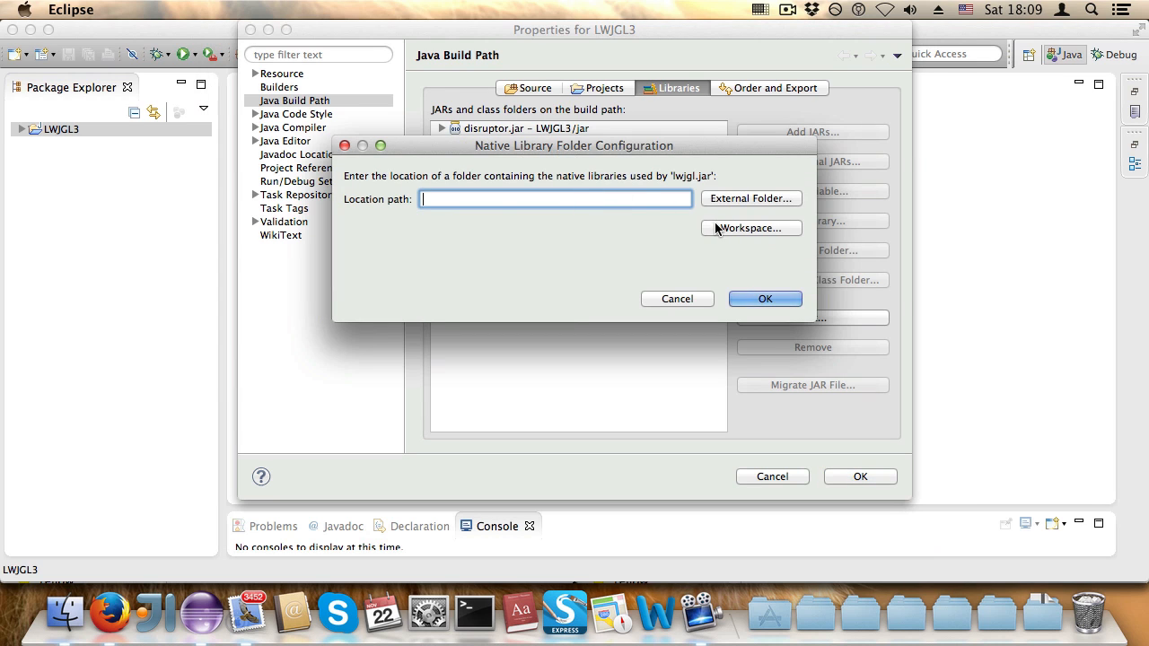
pyautogui.click(750, 228)
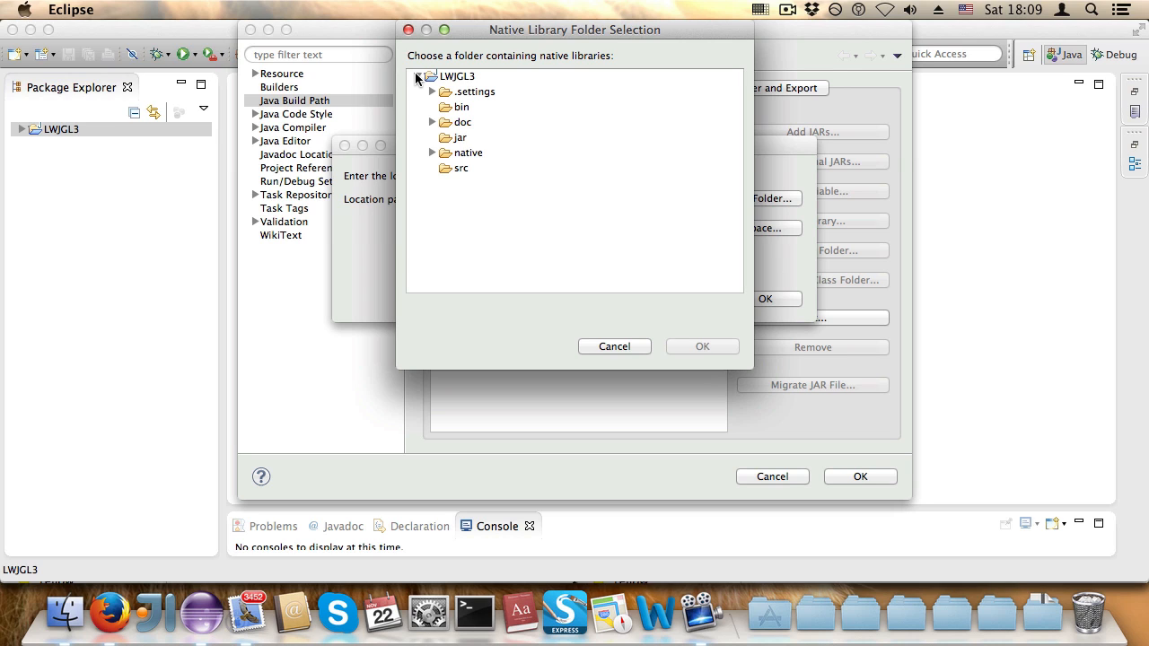
pyautogui.click(433, 152)
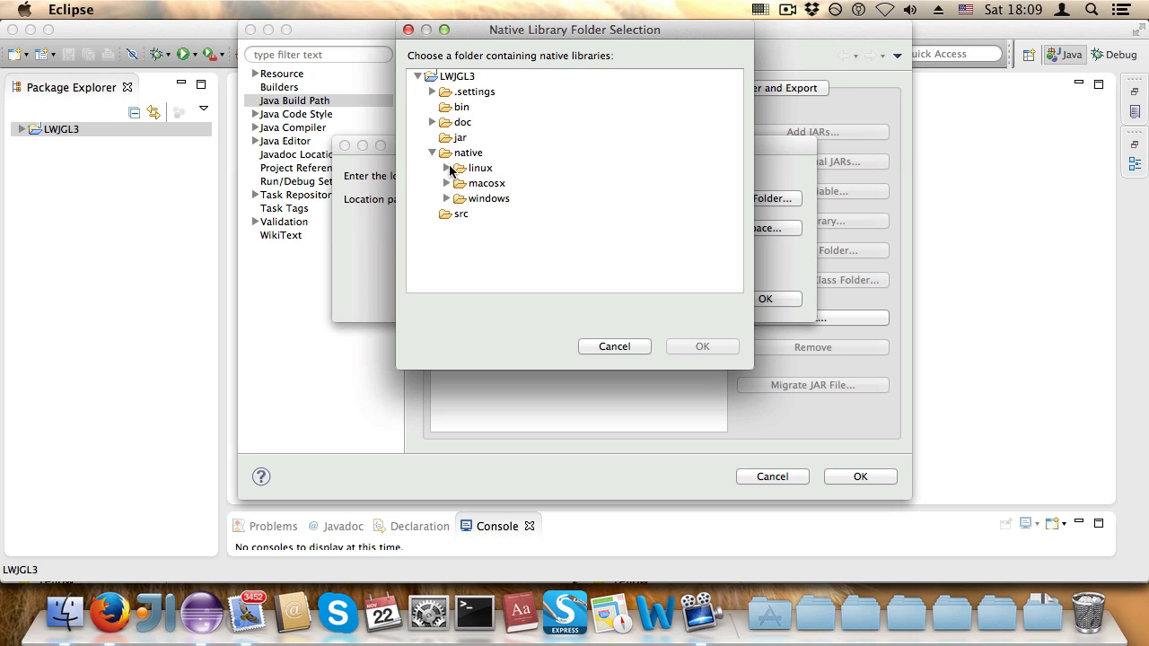
pyautogui.moveTo(451, 176)
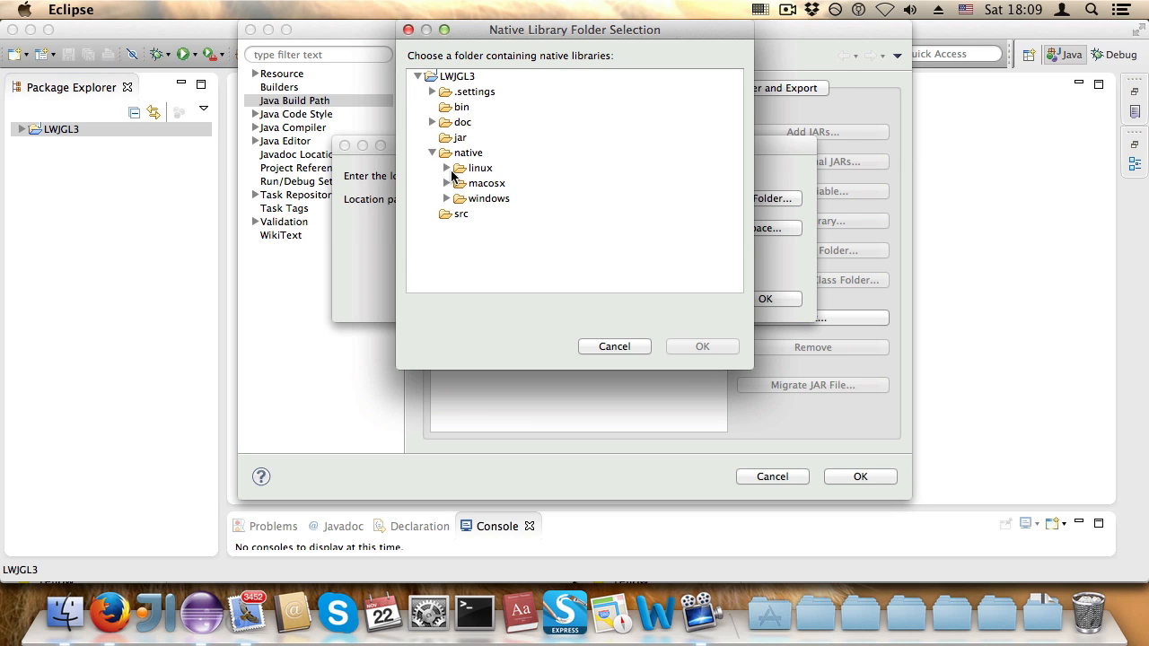
pyautogui.click(446, 168)
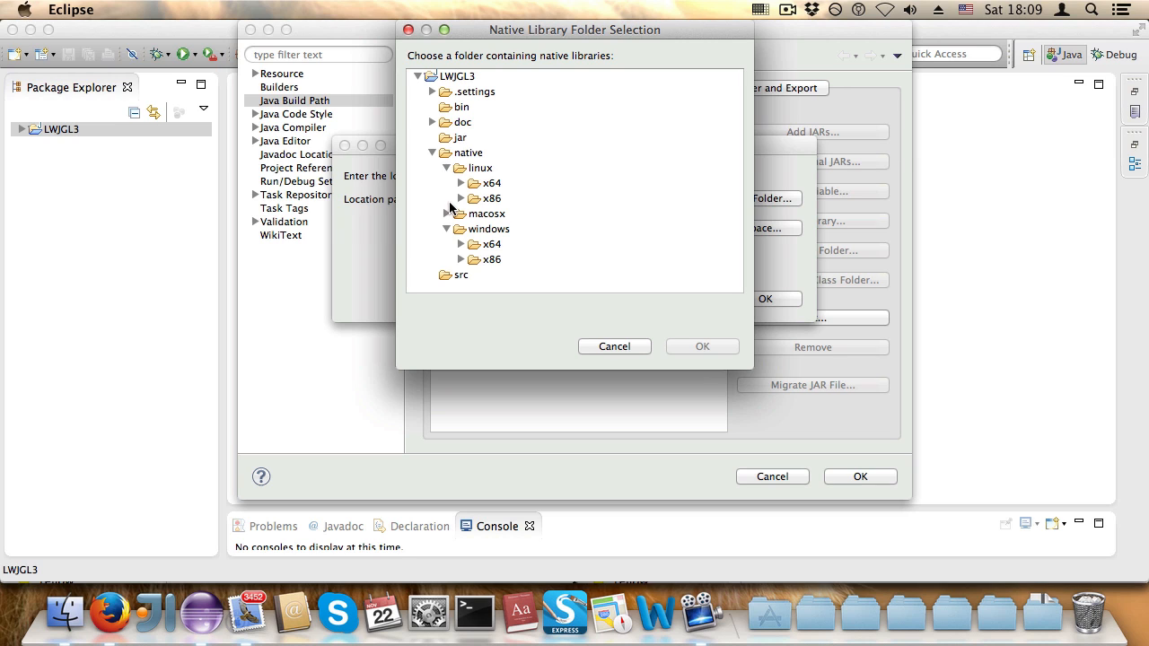
pyautogui.moveTo(498, 213)
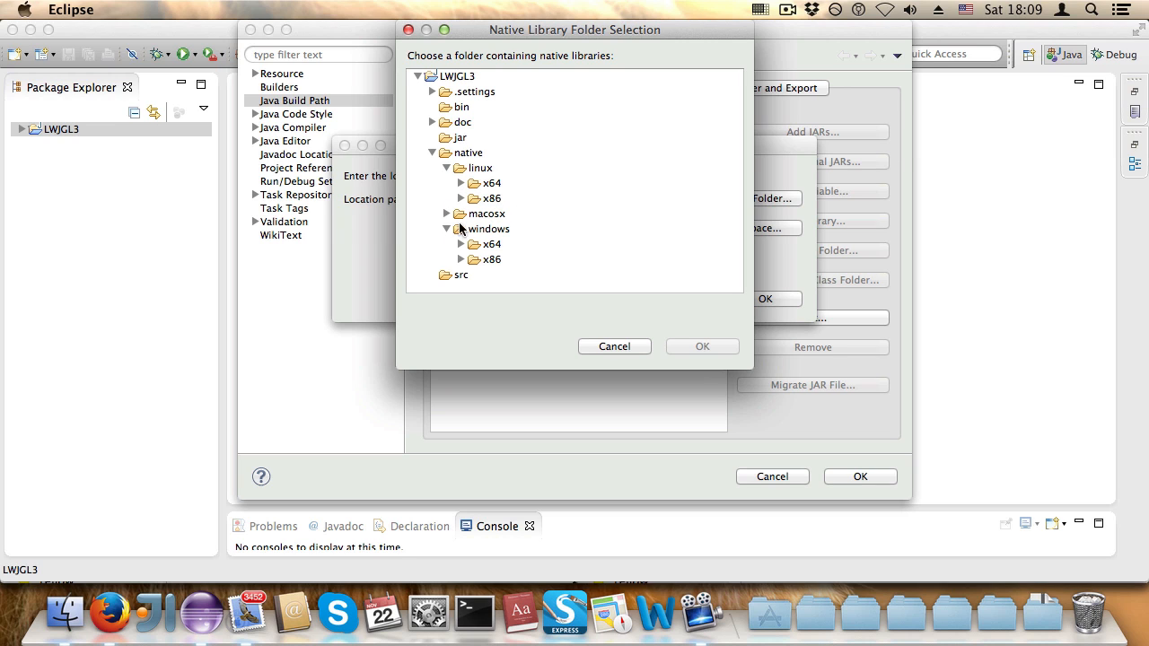
pyautogui.click(446, 214)
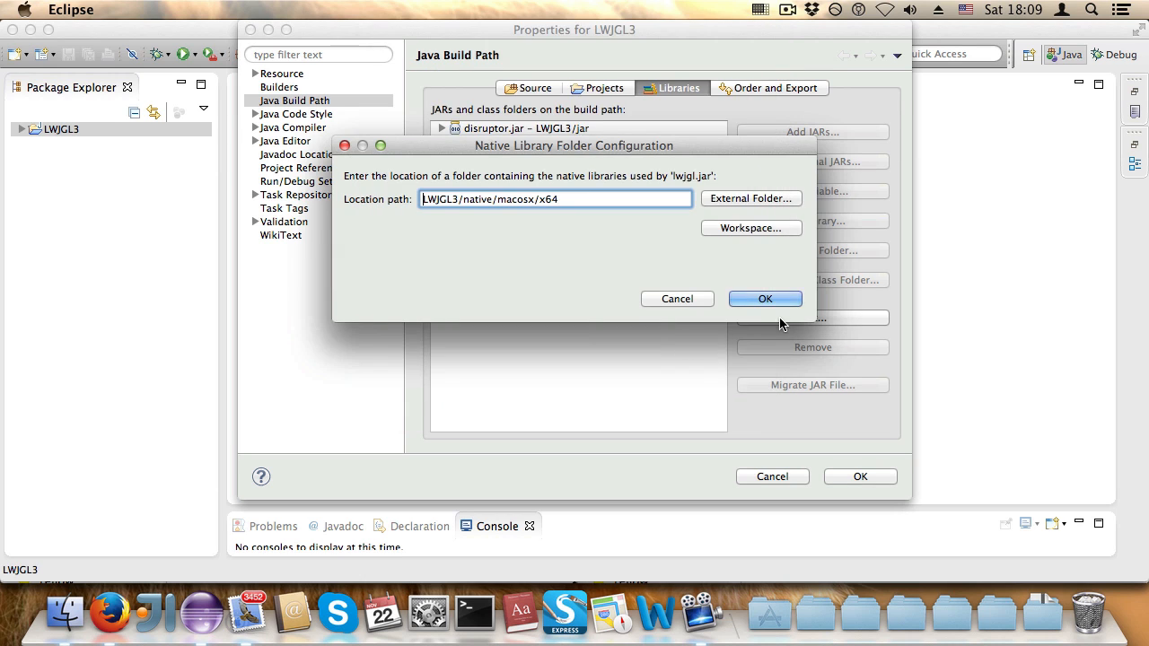
pyautogui.click(764, 298)
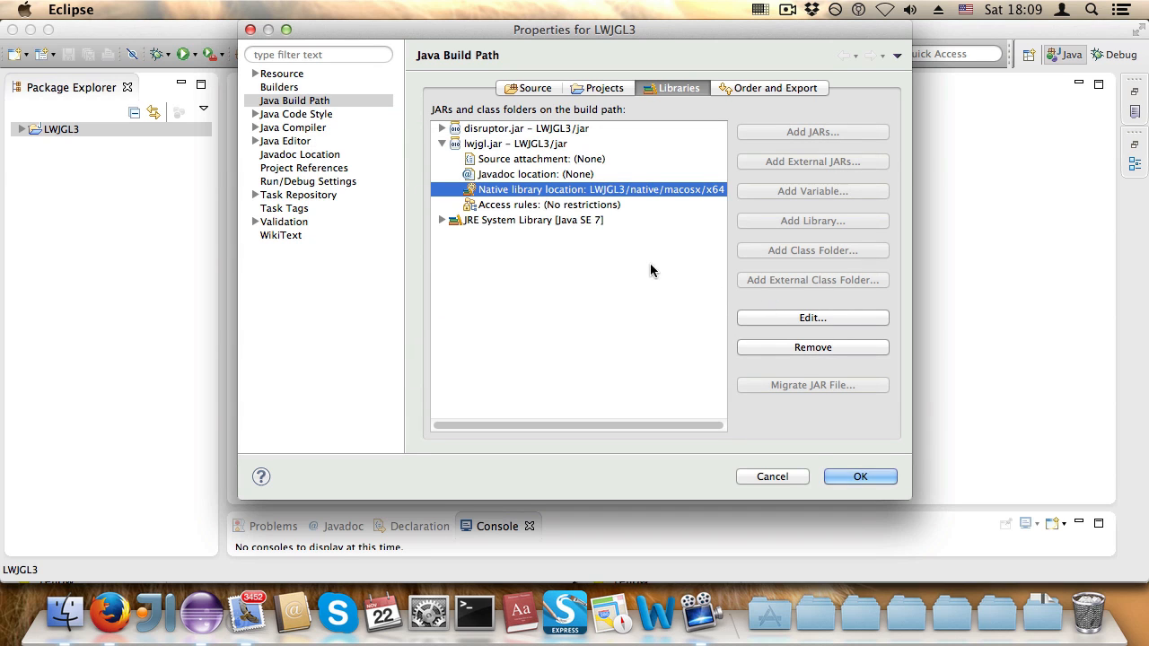
# Select lwjgl.jar's Javadoc location entry and open its Edit dialog.
pyautogui.click(535, 174)
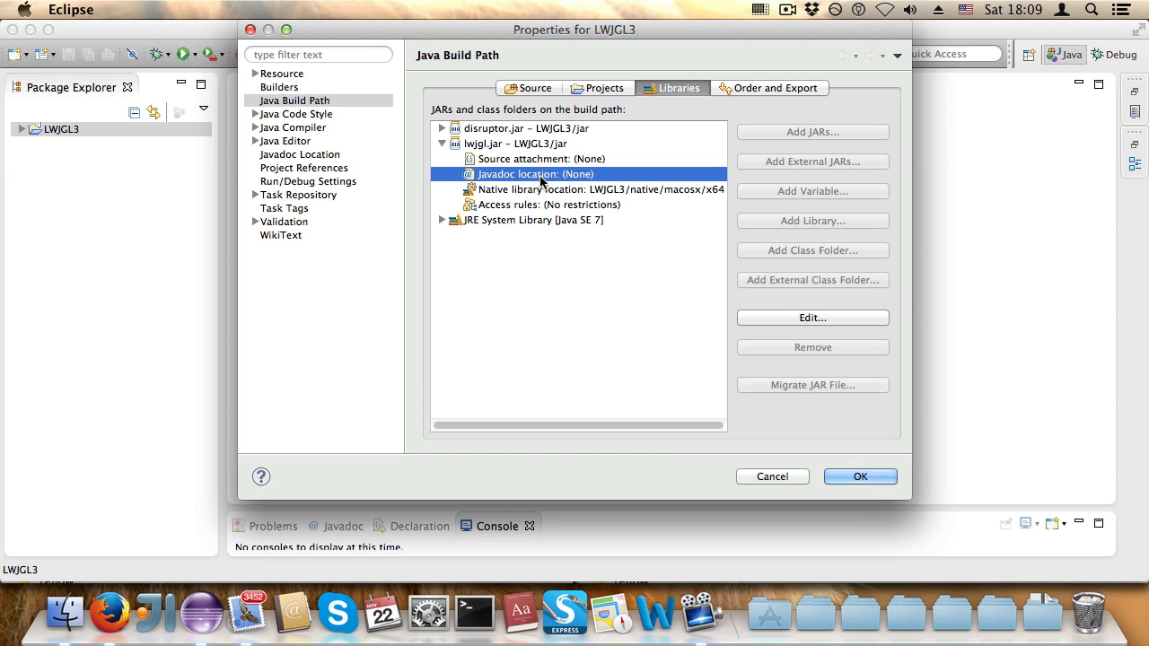
pyautogui.click(811, 317)
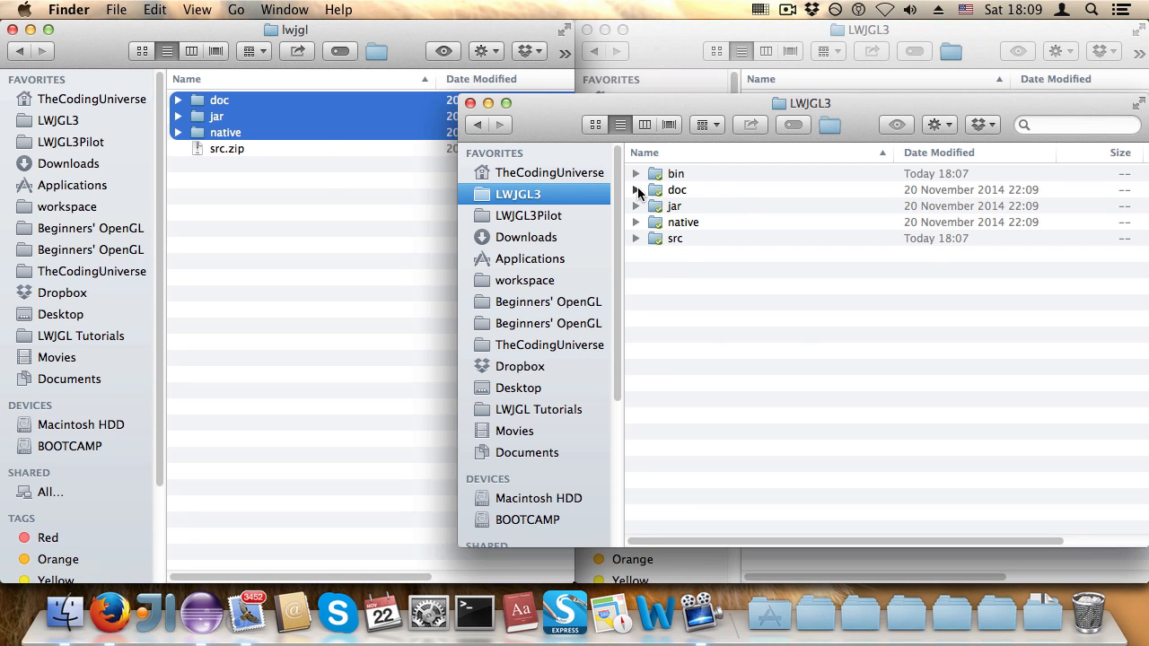
# Expand the LWJGL3 doc folder in Finder to show javadoc and javadoc.zip.
pyautogui.click(635, 189)
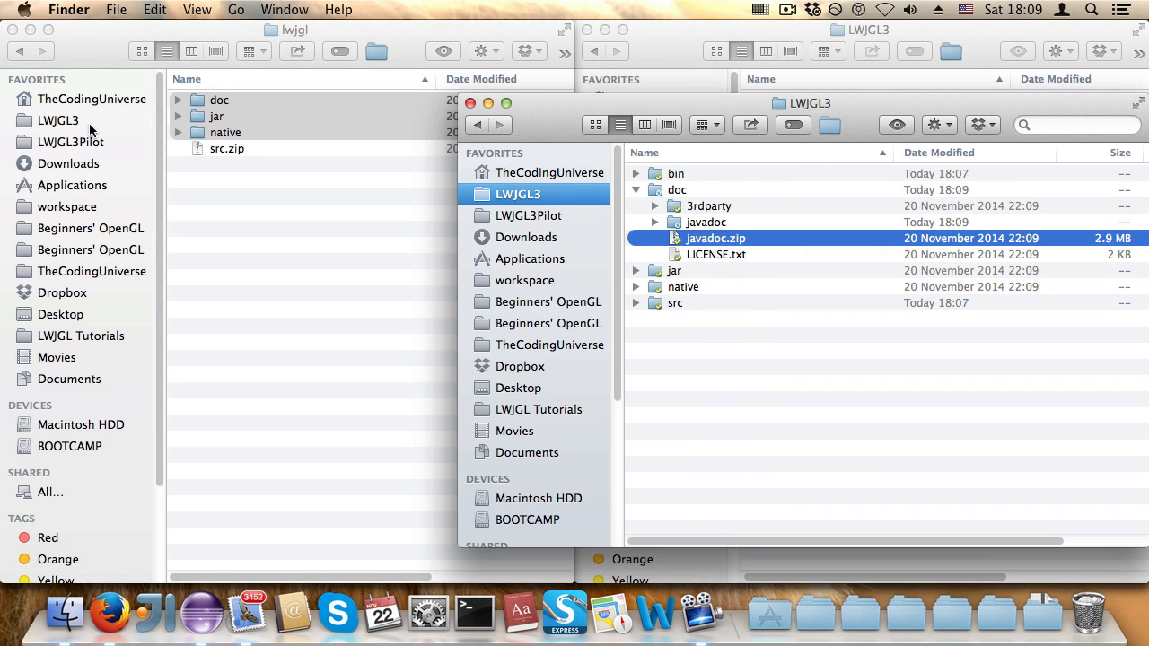
pyautogui.click(706, 222)
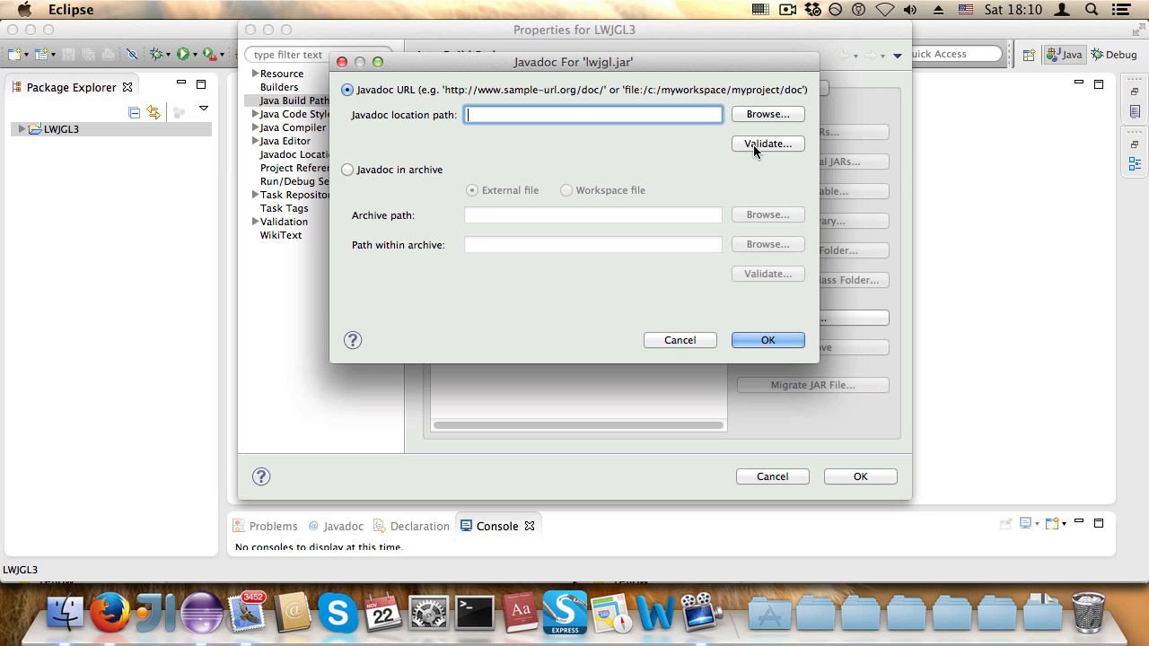
# Set lwjgl.jar's Javadoc location to LWJGL3/doc/javadoc and apply the build path settings.
pyautogui.click(766, 114)
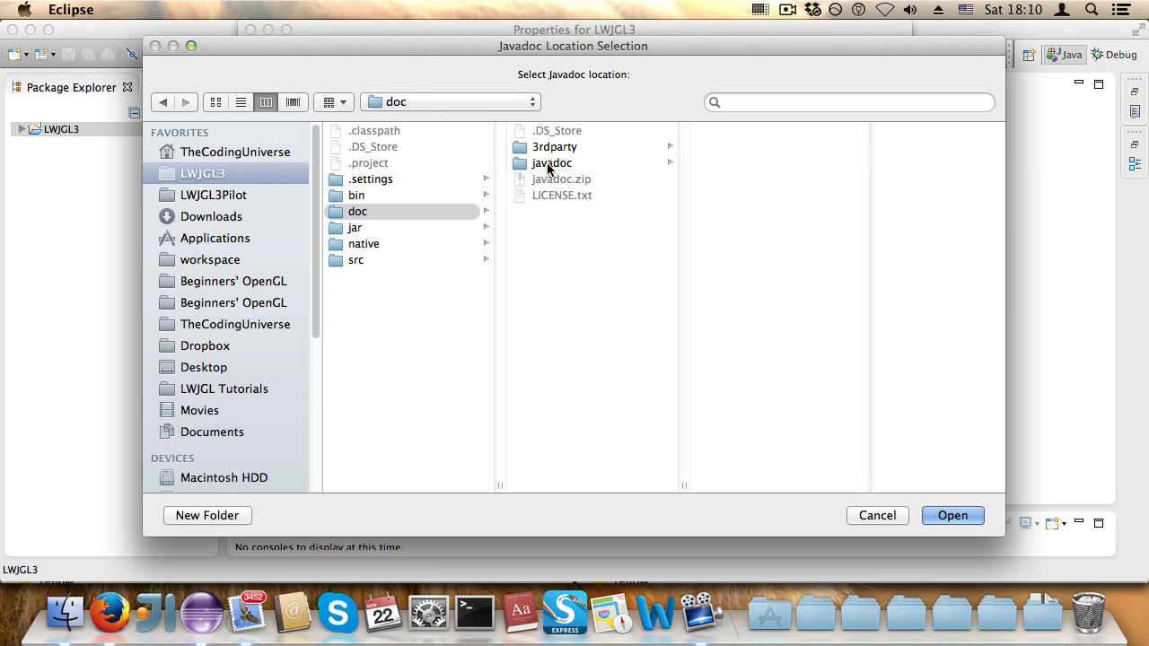
pyautogui.click(551, 162)
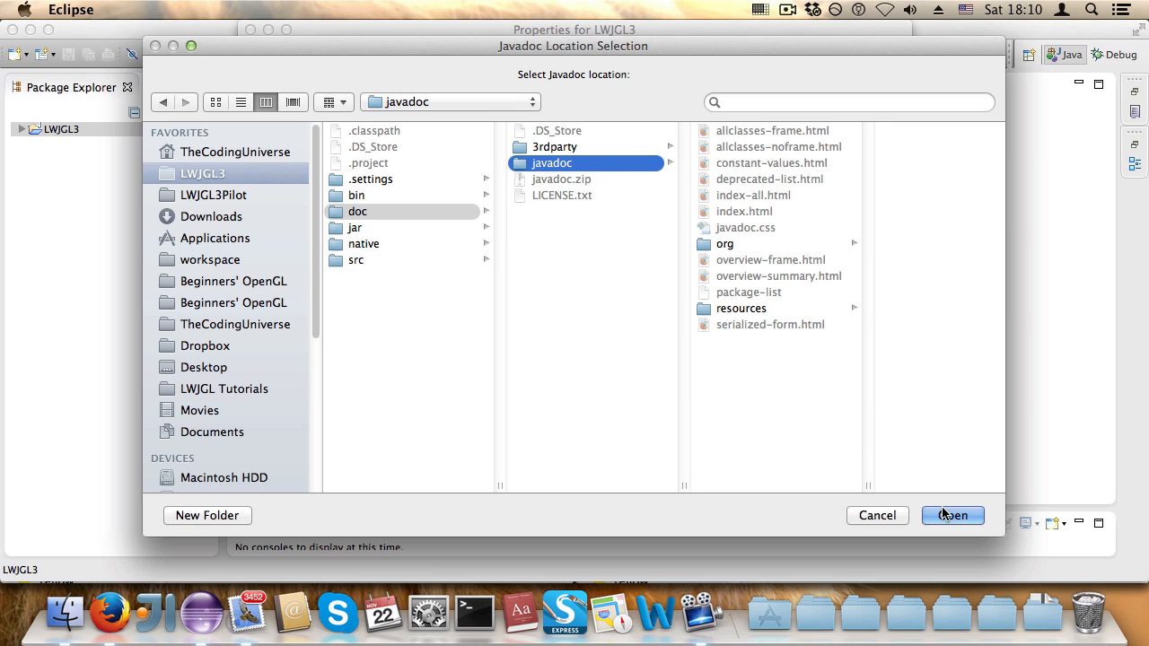
pyautogui.click(951, 515)
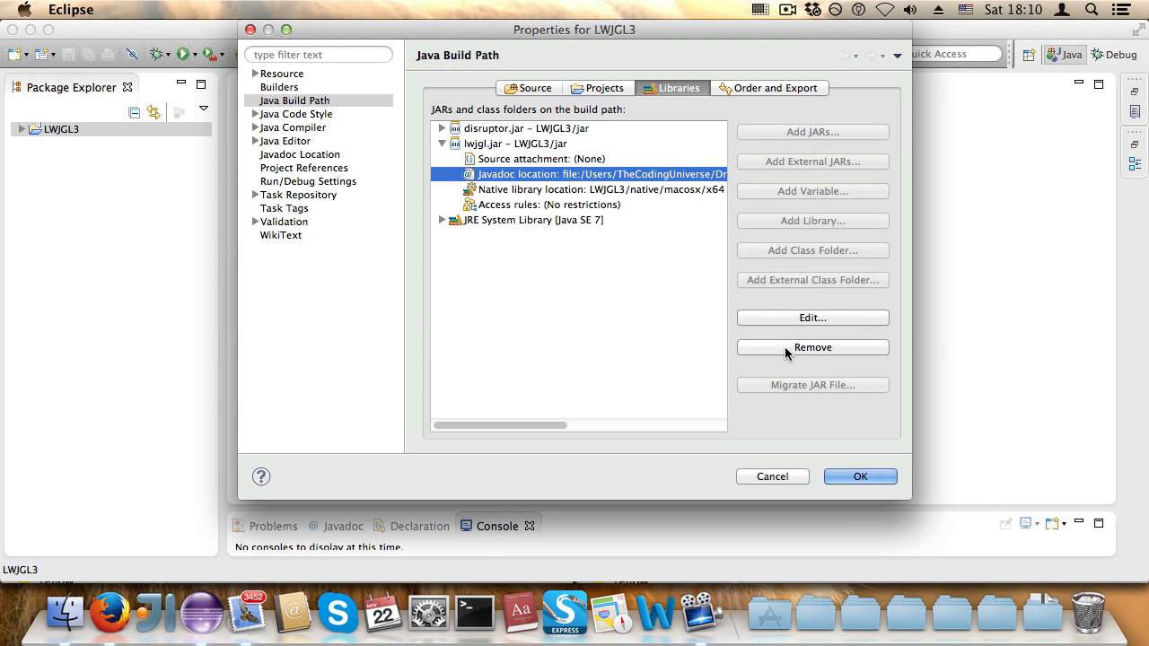
pyautogui.click(858, 477)
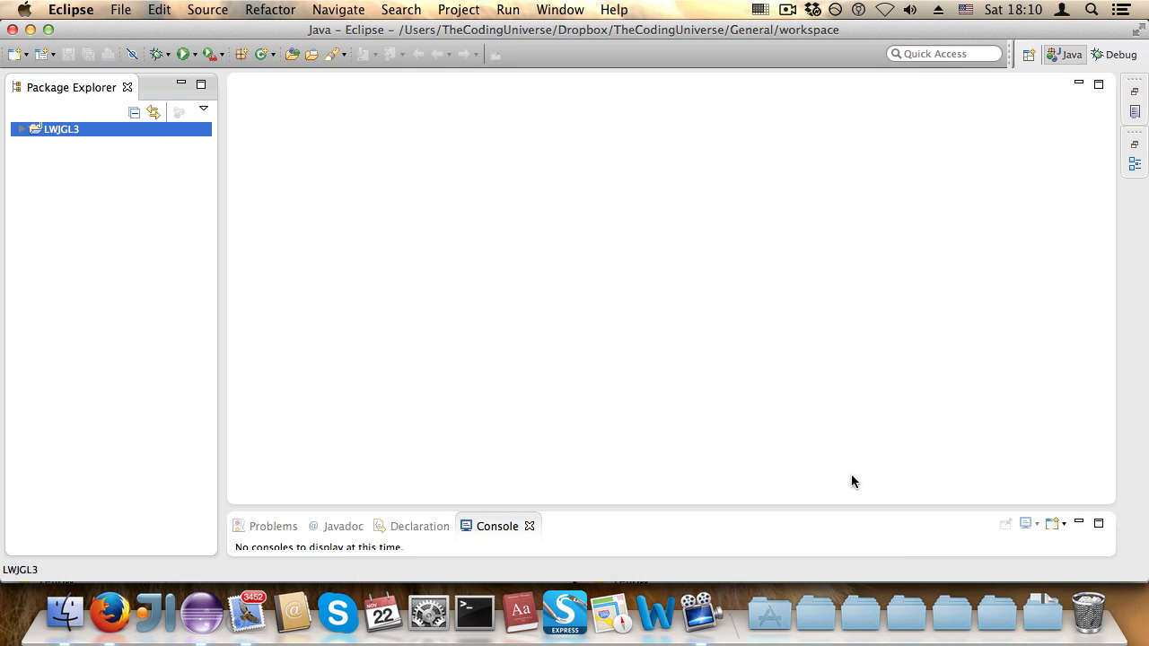
pyautogui.moveTo(110, 612)
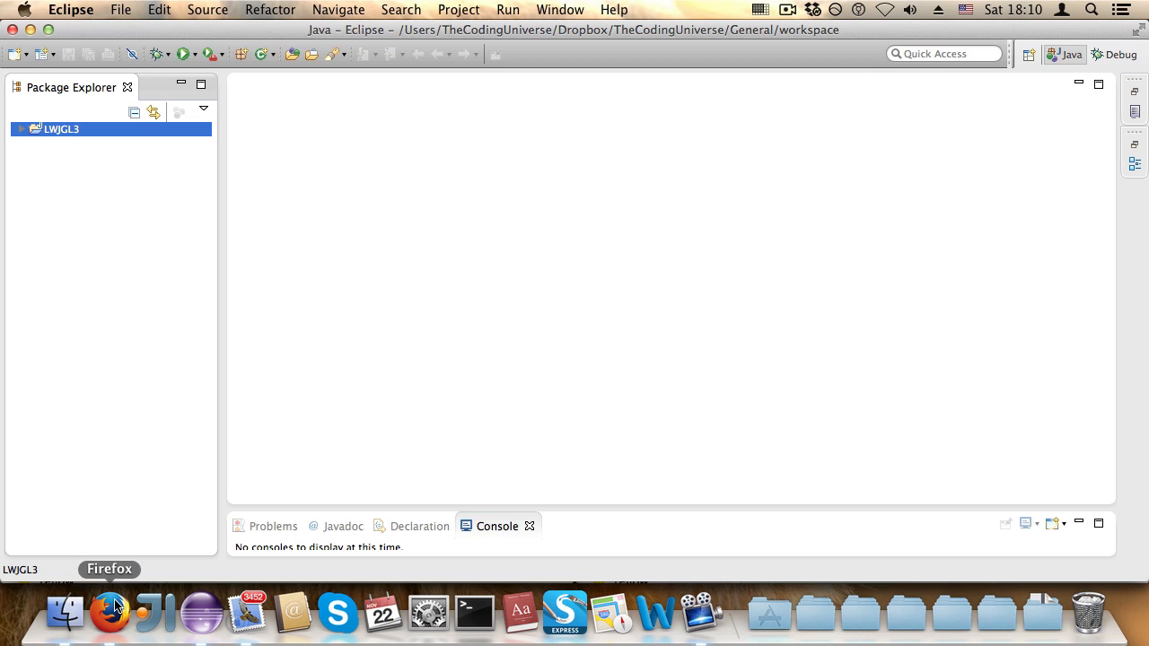
pyautogui.click(110, 613)
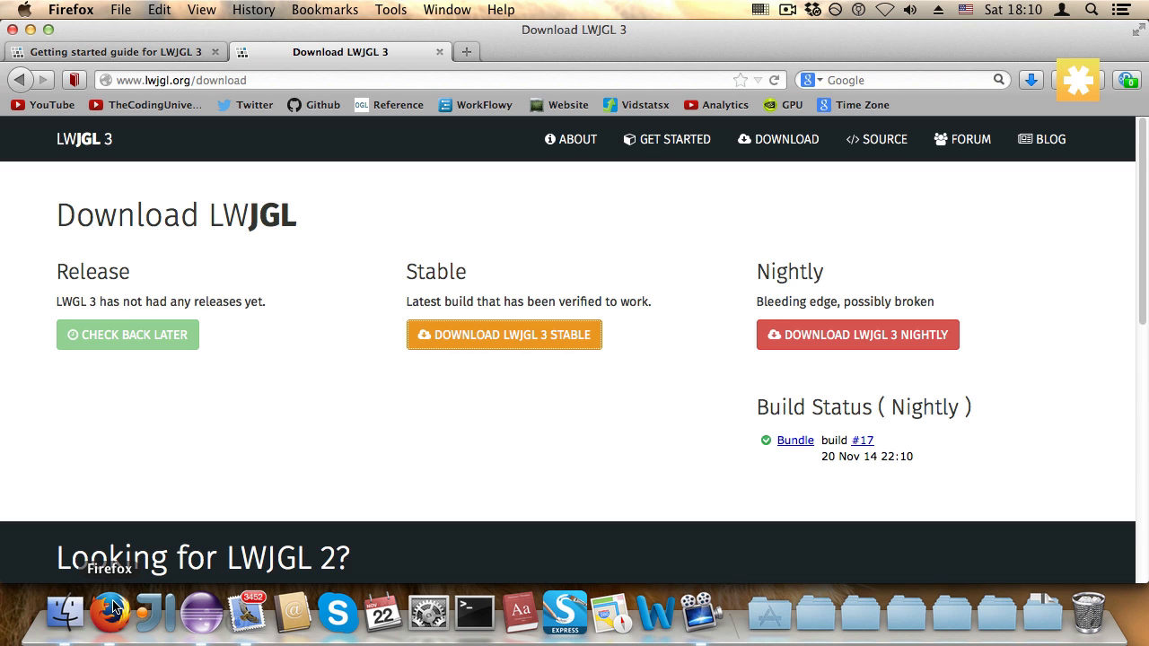
# Show the HelloWorld example code in LWJGL's Get Started guide.
pyautogui.click(674, 140)
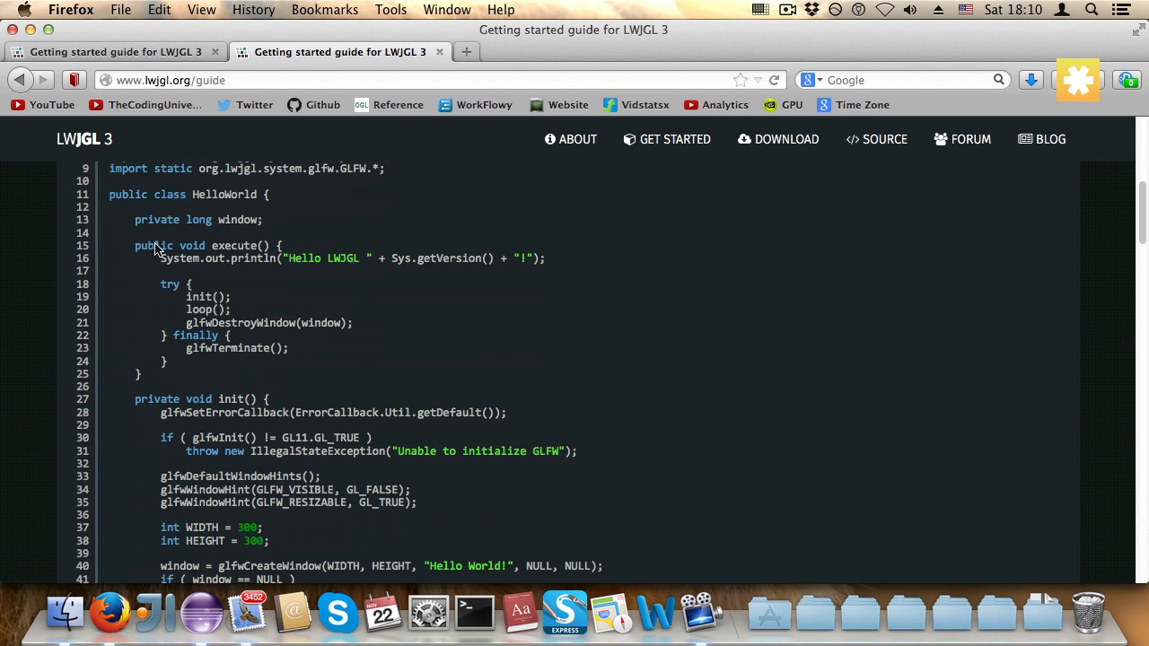
pyautogui.scroll(3)
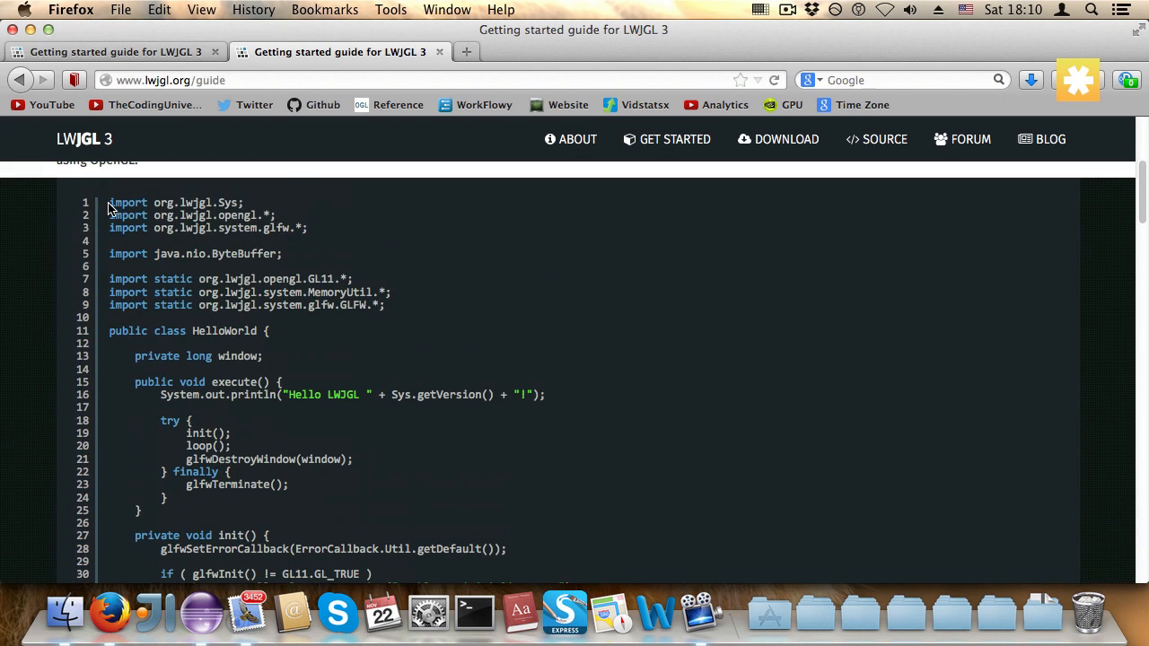
pyautogui.scroll(-3)
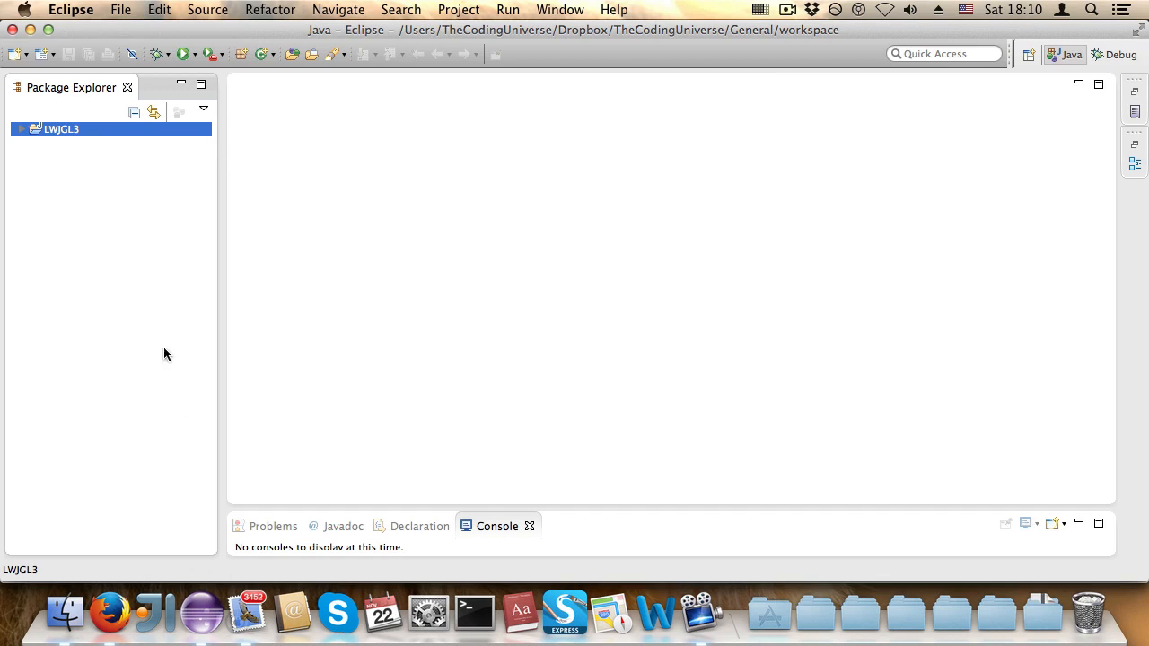
# Expand the LWJGL3 project and bring up the src folder's context menu with Paste.
pyautogui.click(21, 129)
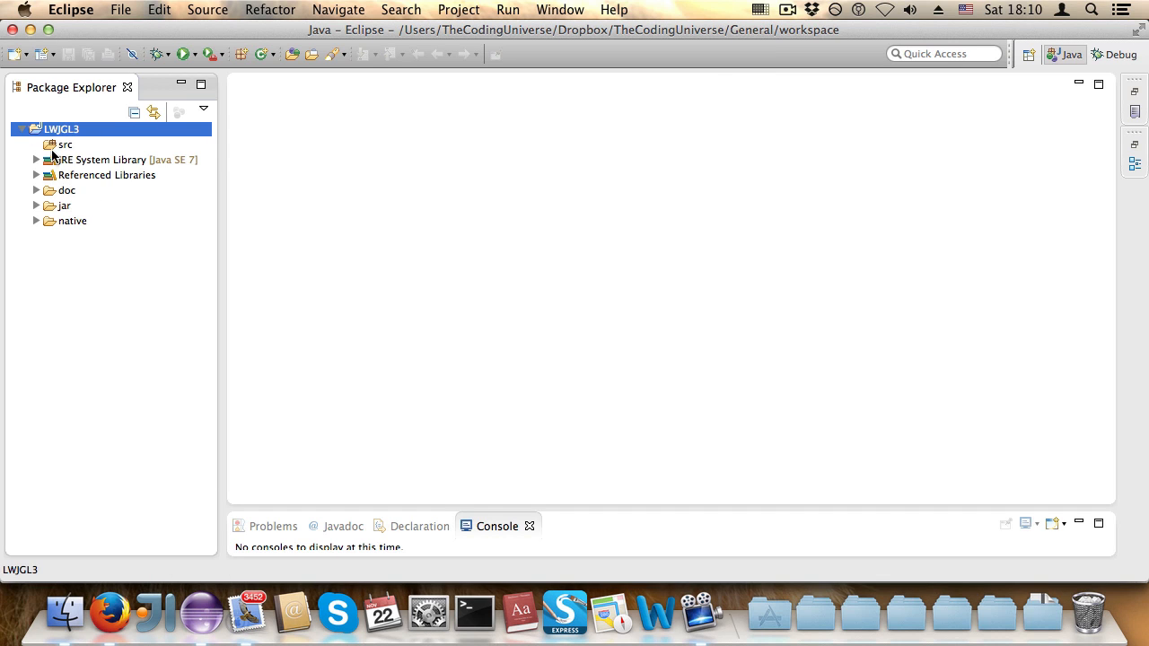
pyautogui.rightClick(63, 145)
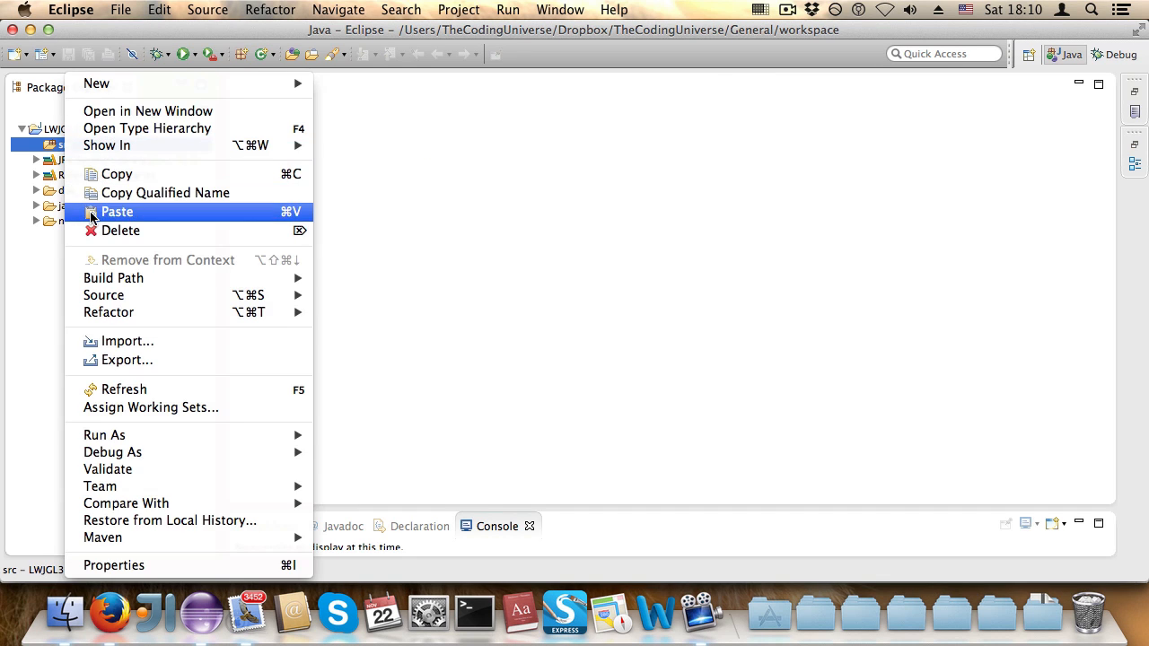